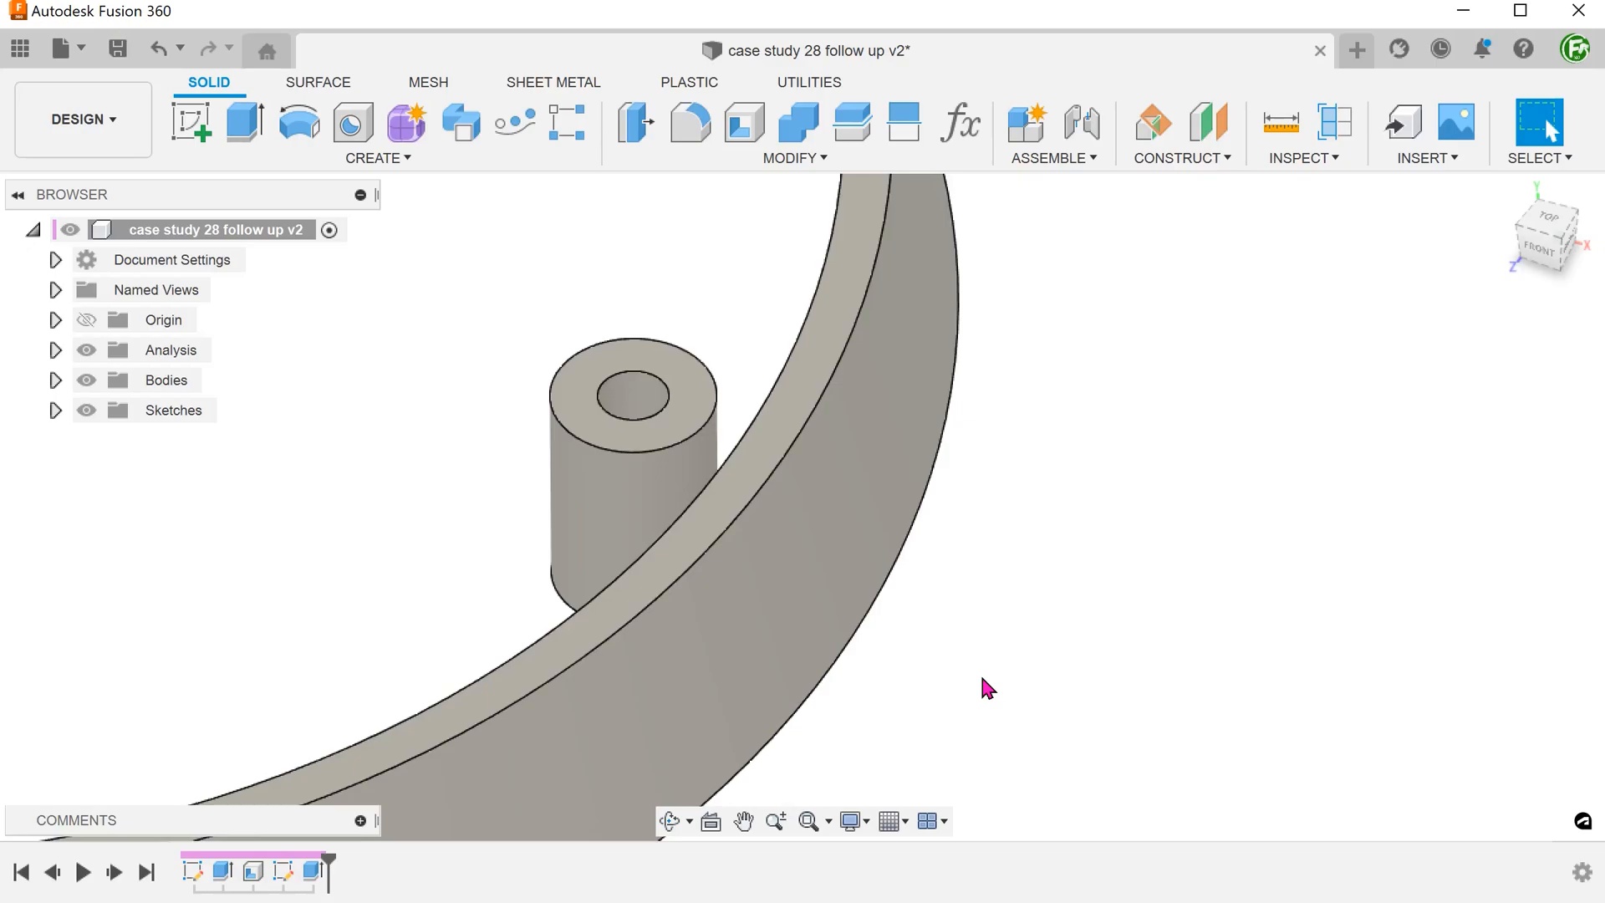
mouse_move(1157, 167)
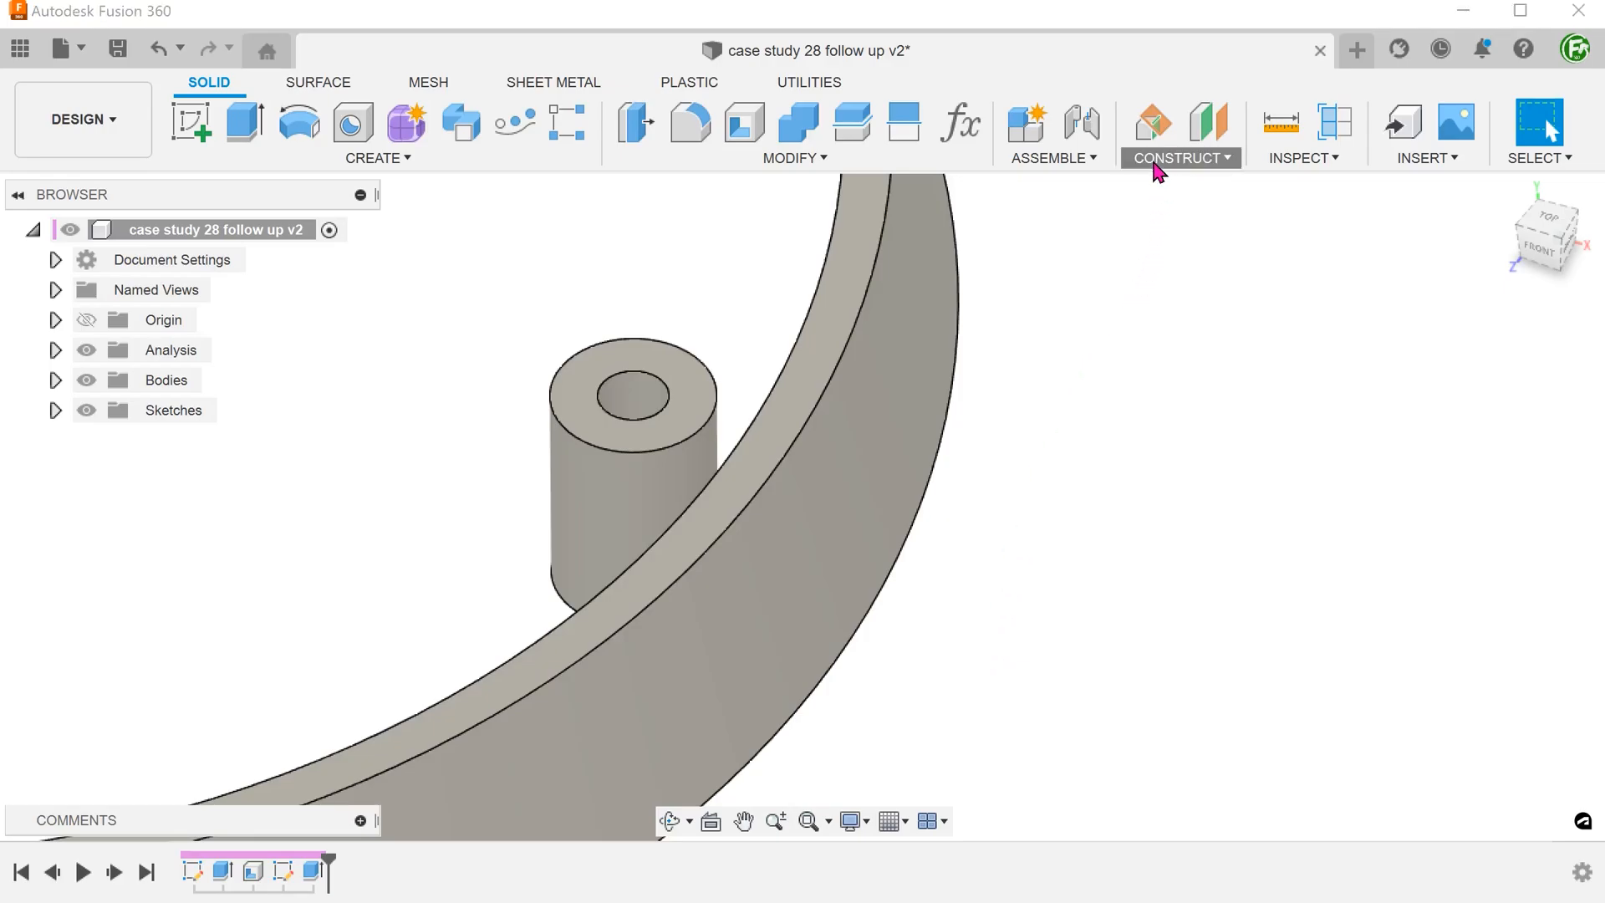
- Create a tangent plane on the boss's outer cylindrical face, referenced to an origin plane
left_click(1178, 157)
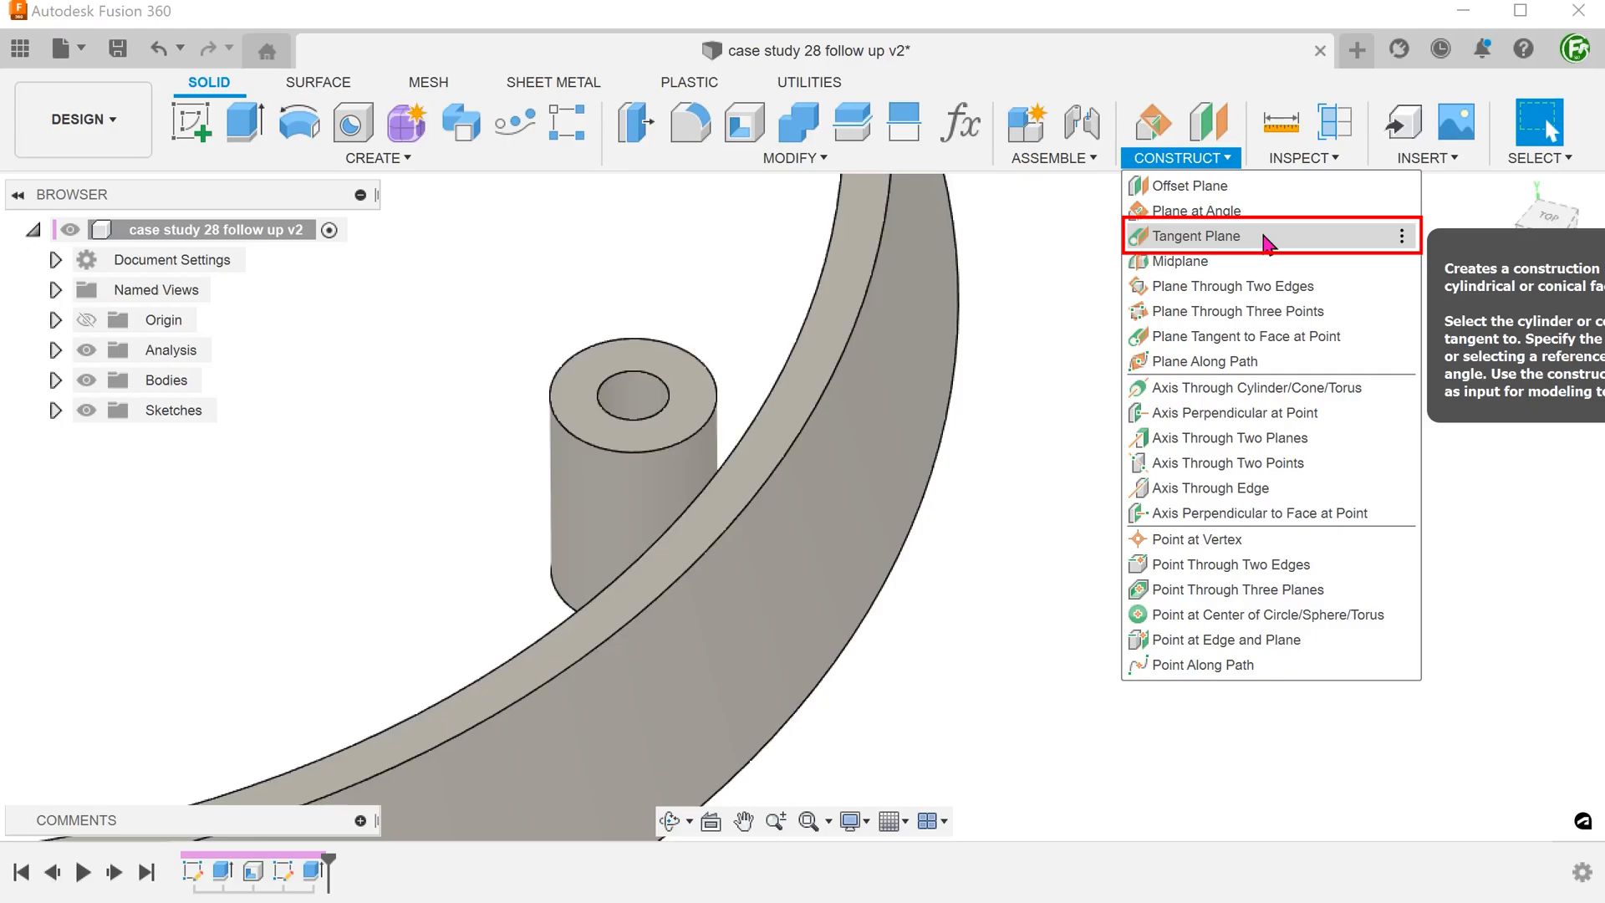
left_click(1195, 236)
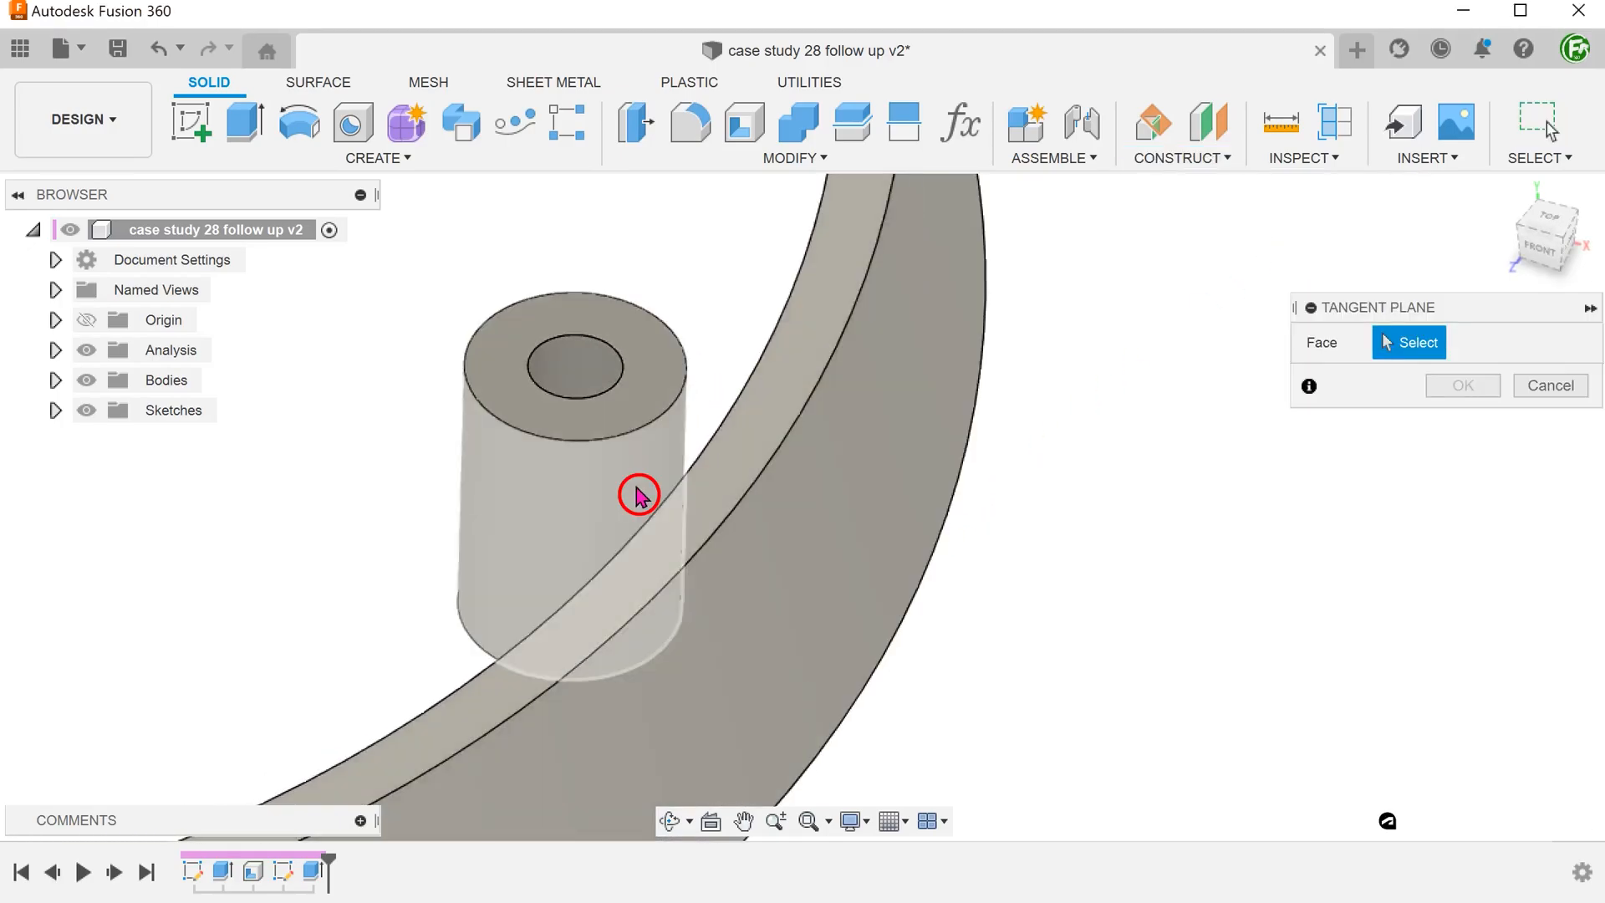
left_click(635, 495)
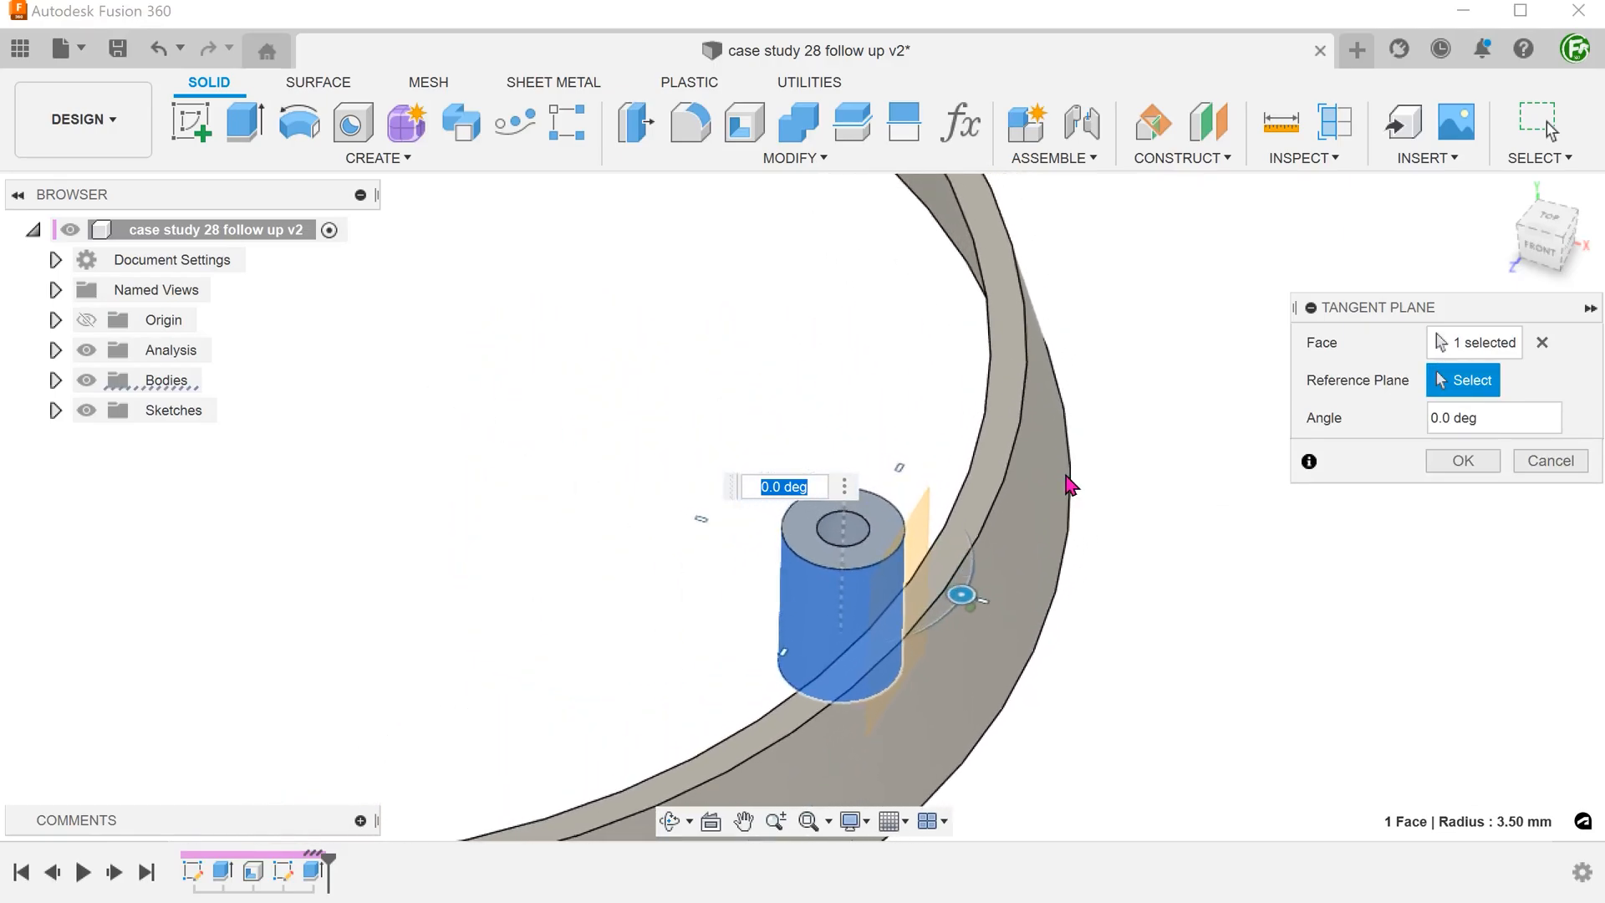
left_click(86, 319)
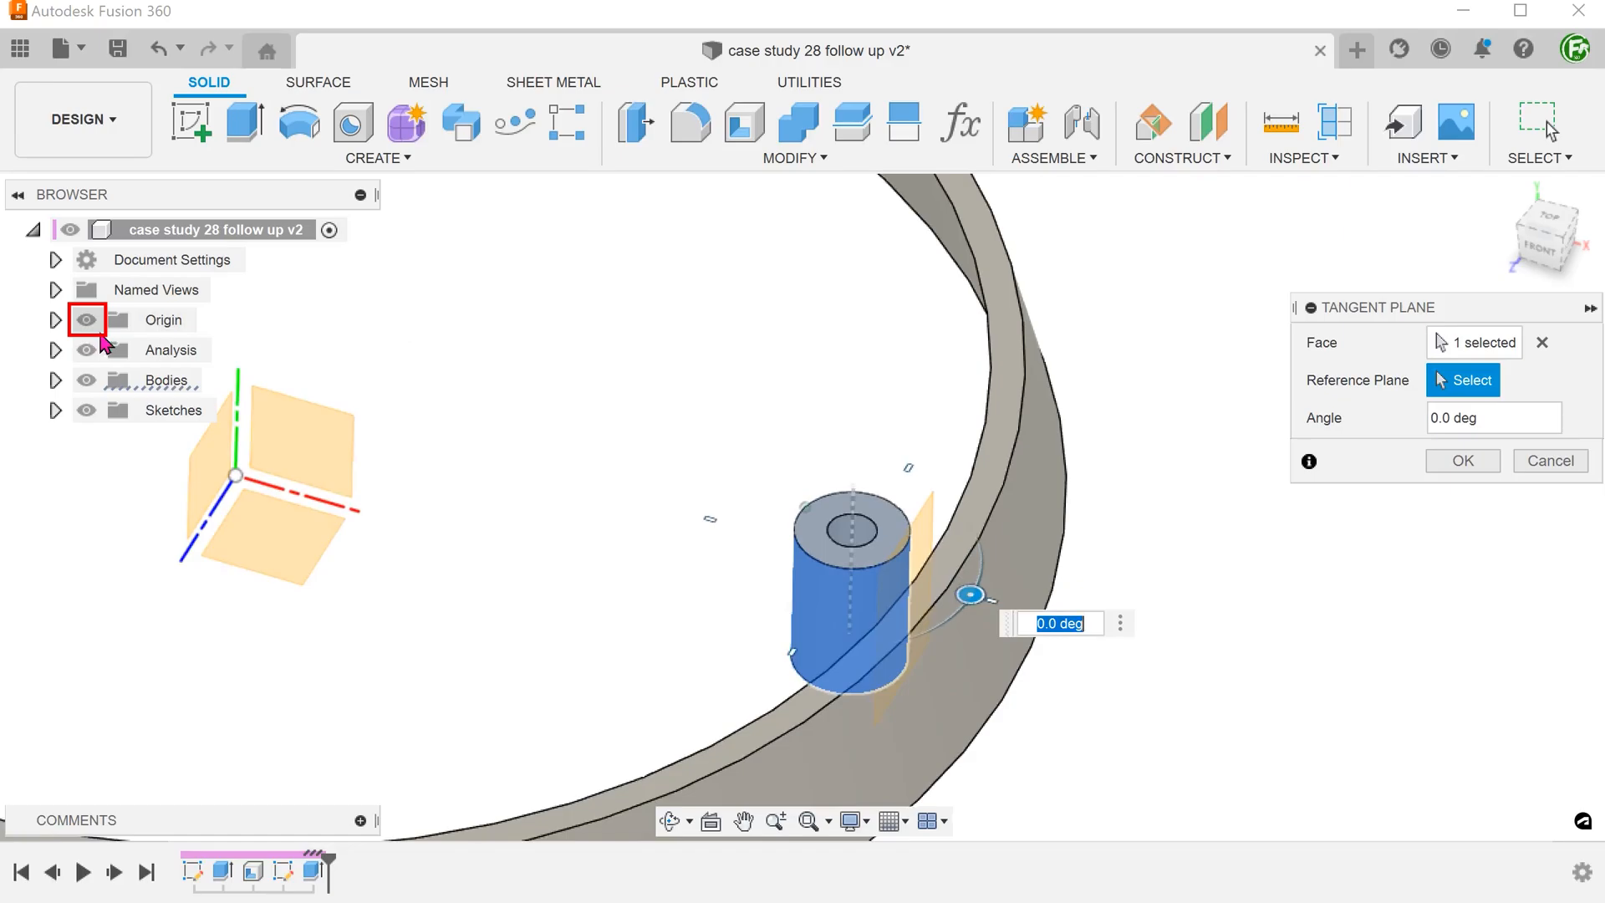
left_click(258, 481)
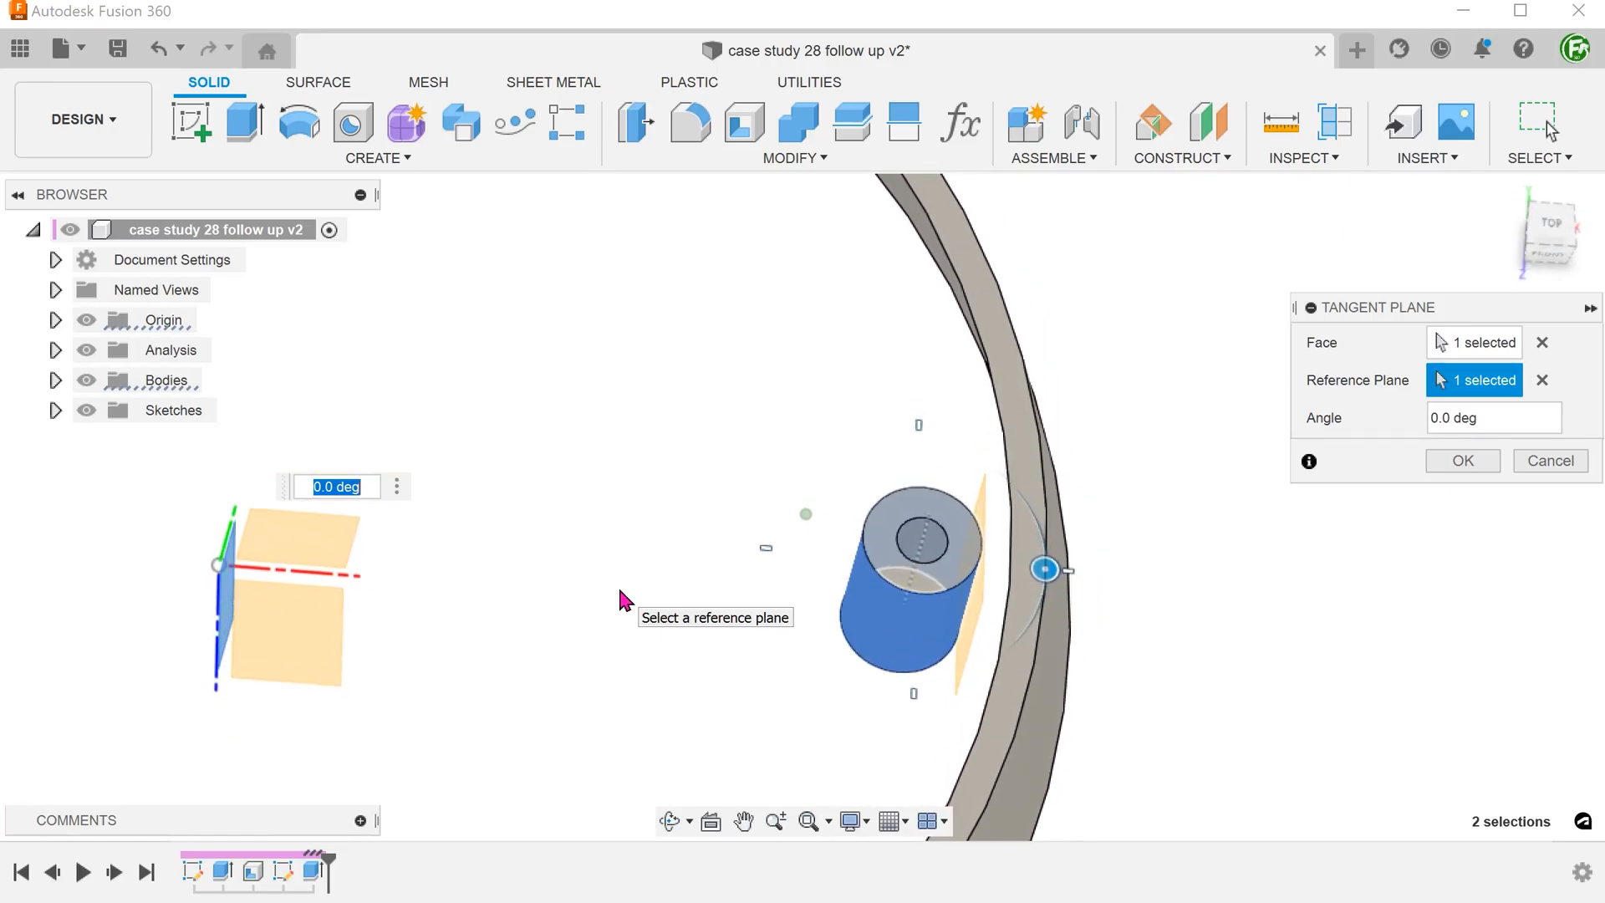
left_click(1462, 462)
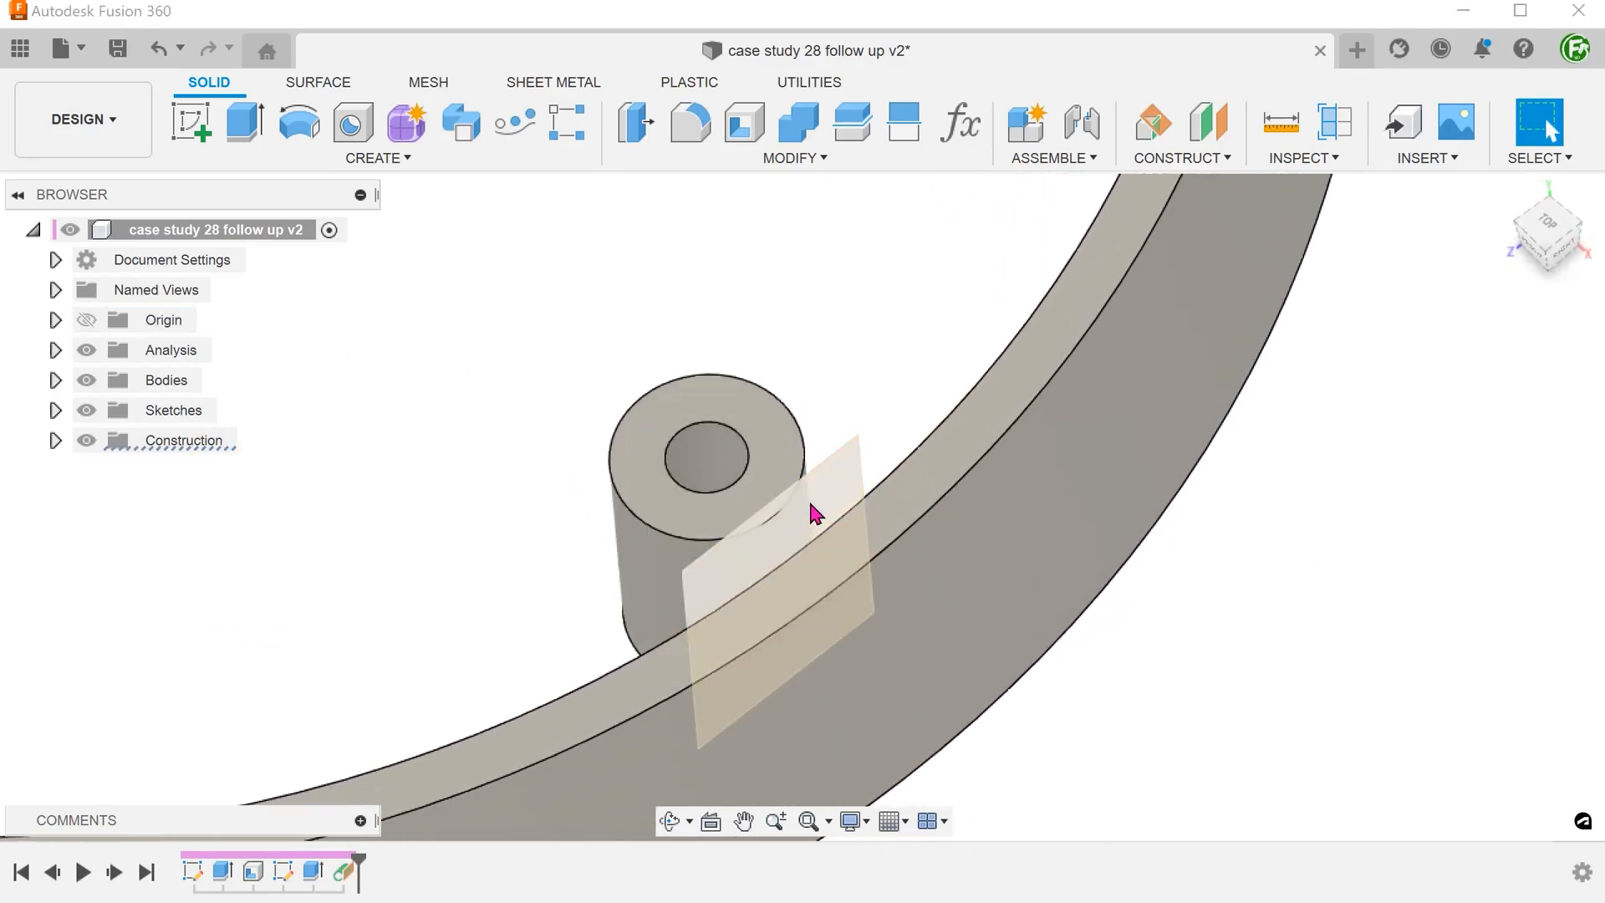
- Start a sketch on the tangent plane and hide Body1 for a clear view of the boss
right_click(812, 512)
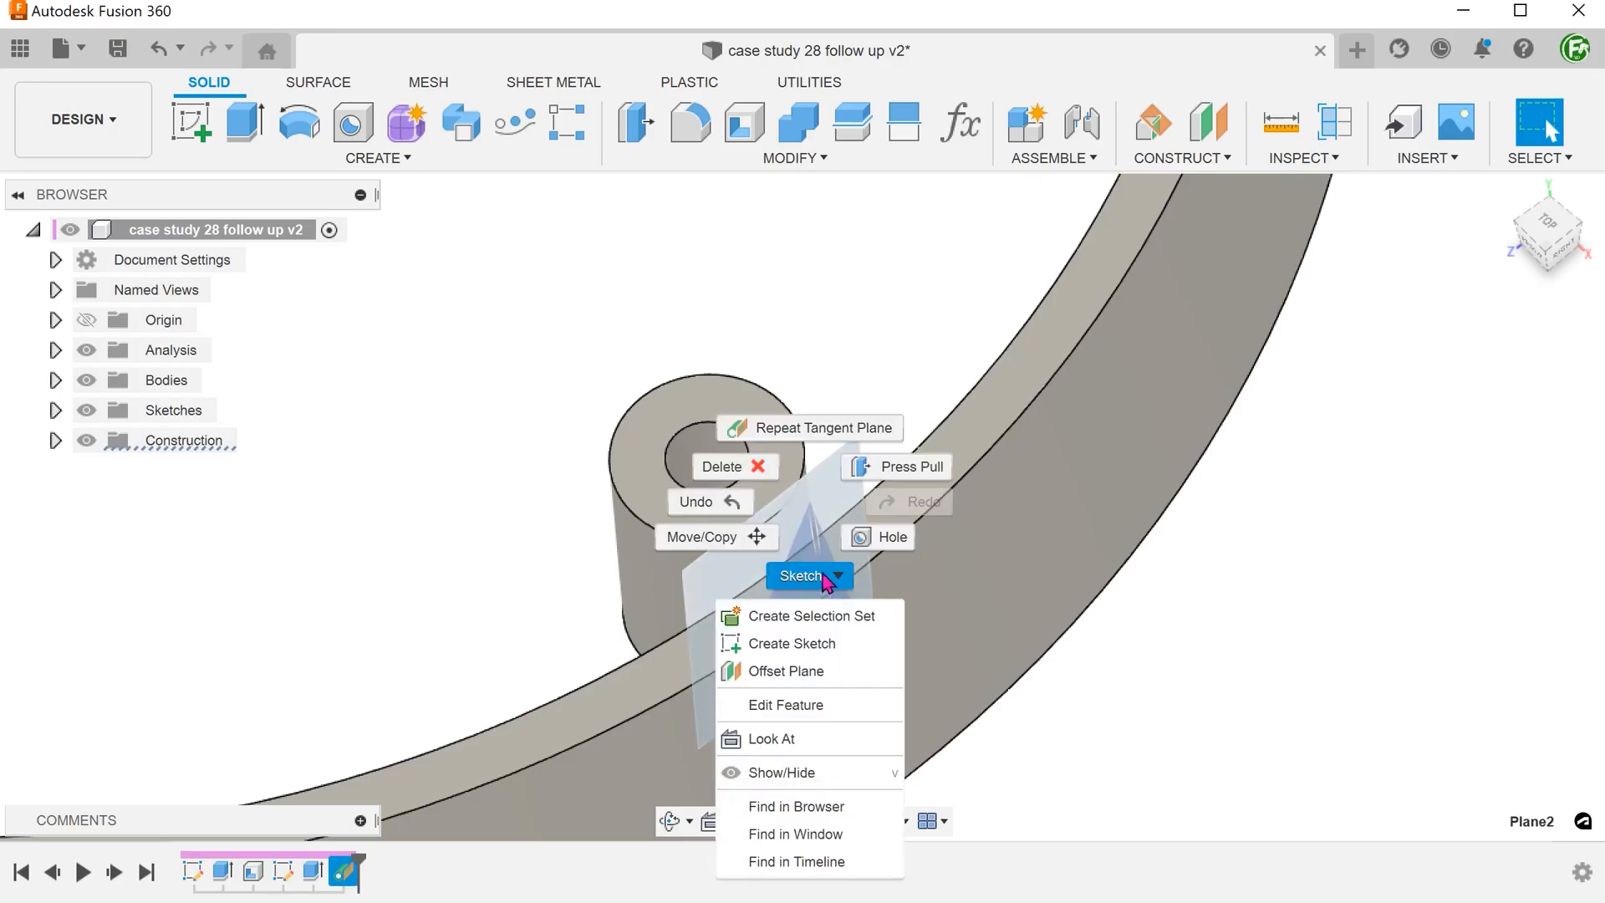
left_click(792, 644)
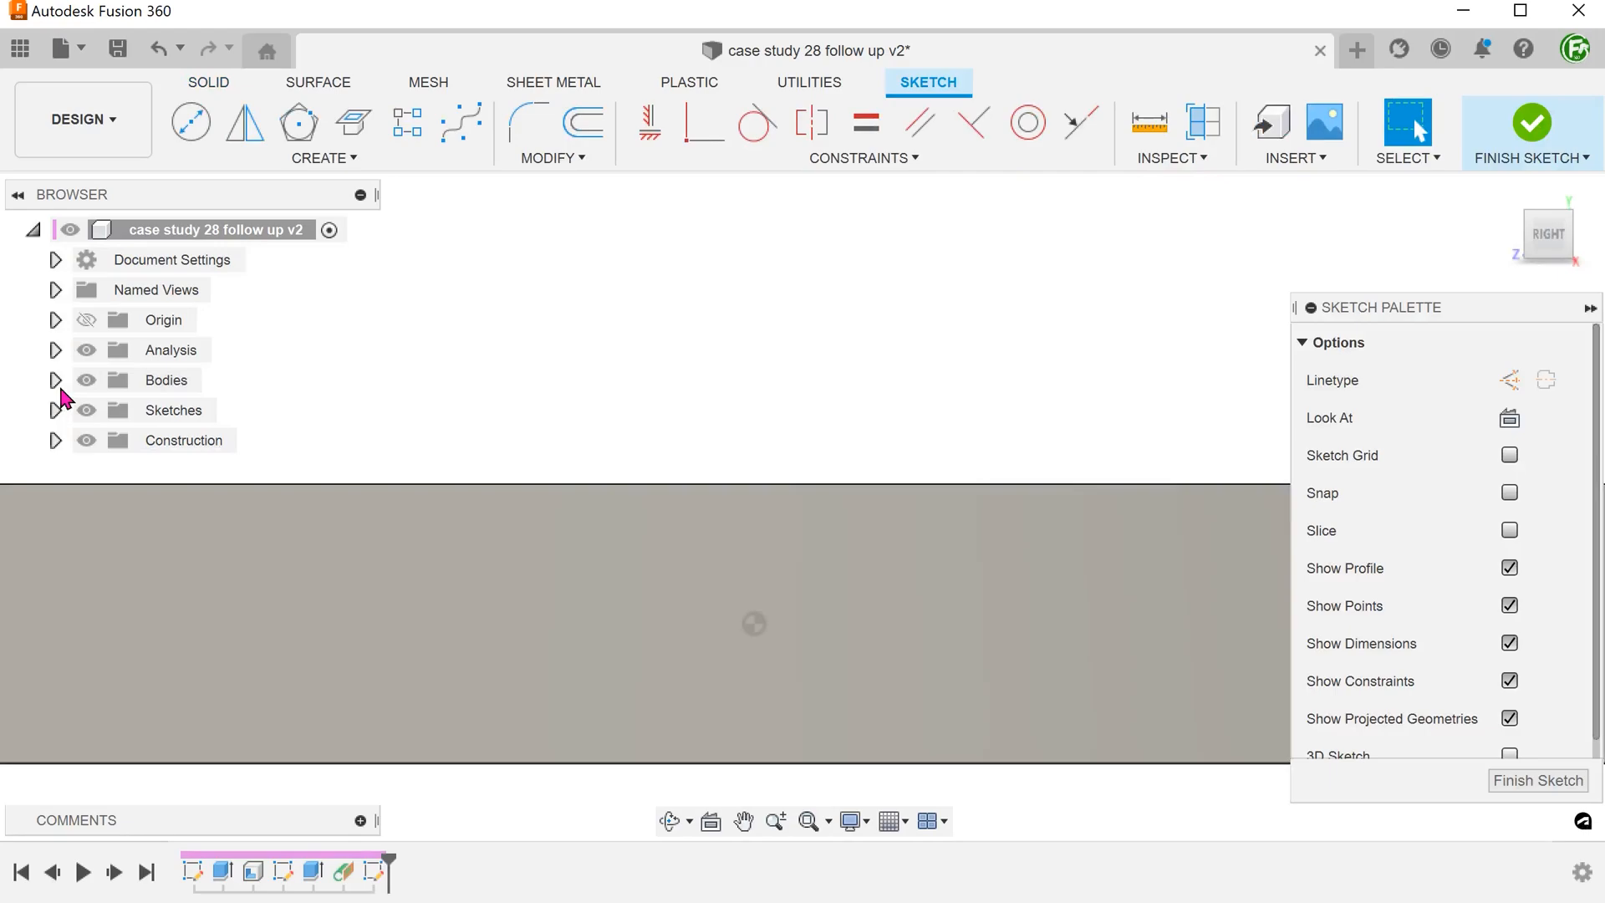
left_click(55, 382)
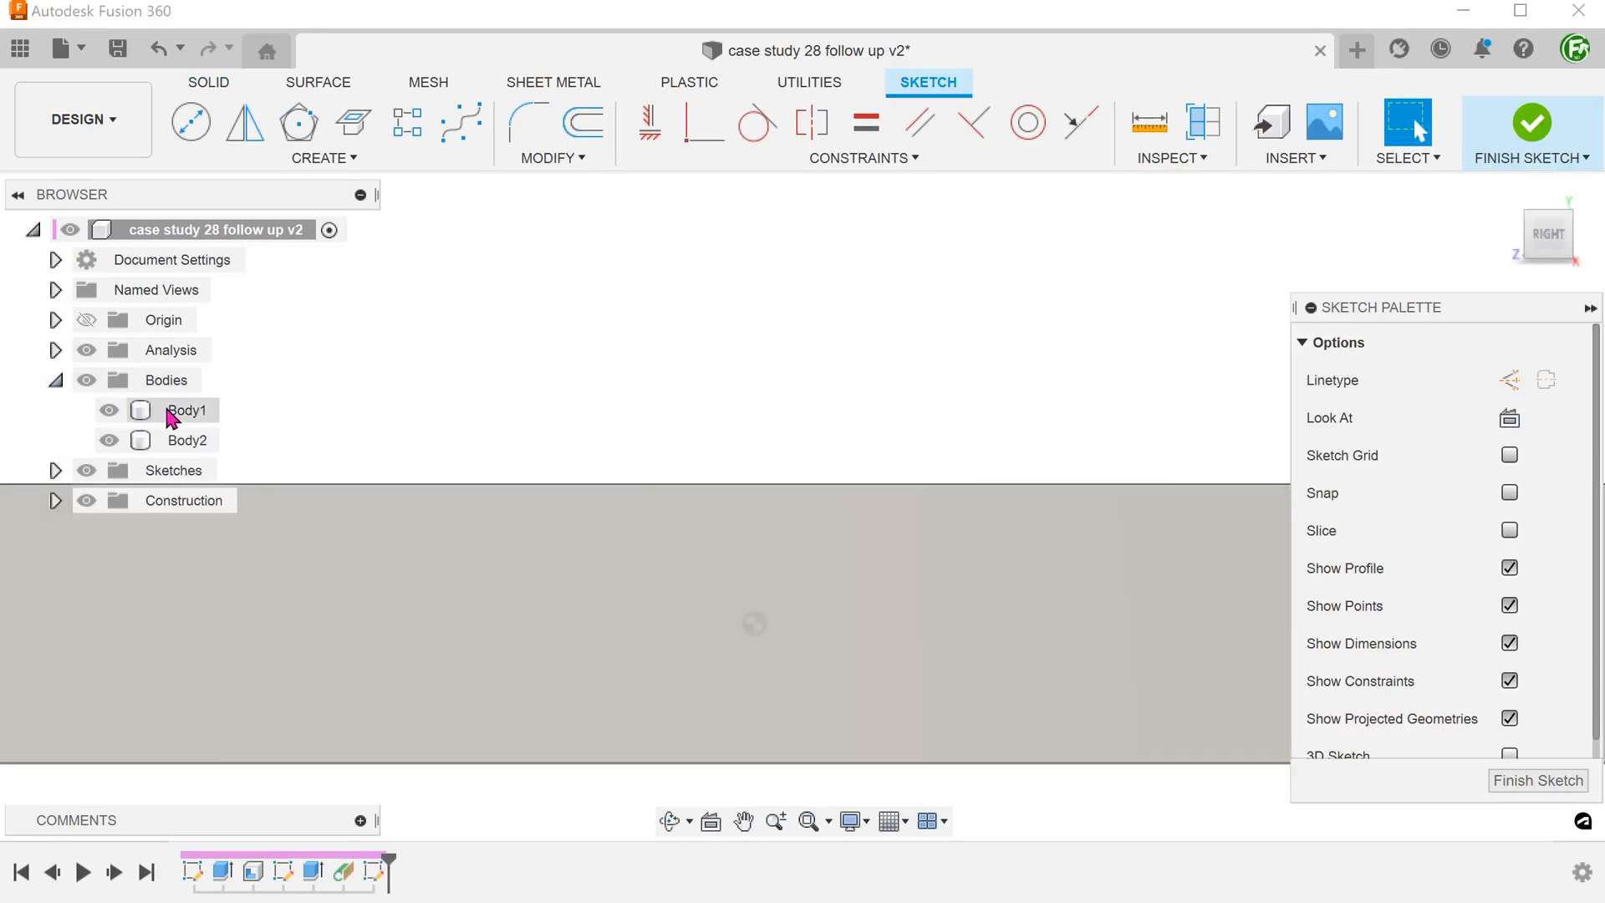
left_click(107, 412)
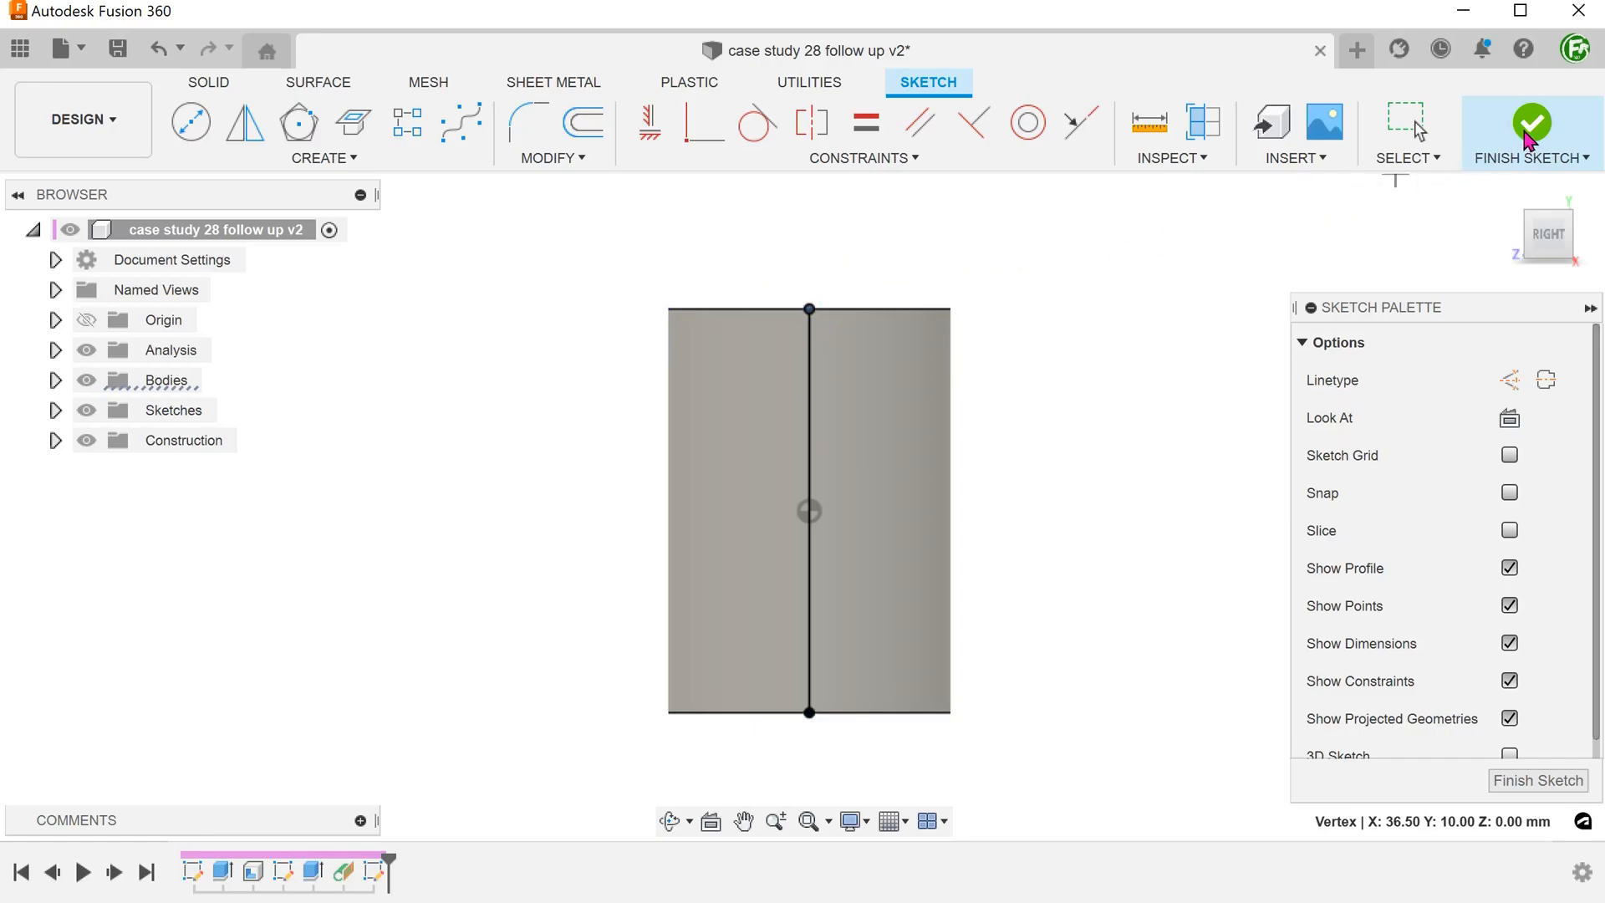
- Finish the sketch with the vertical line along the boss and show Body1 again
left_click(1525, 123)
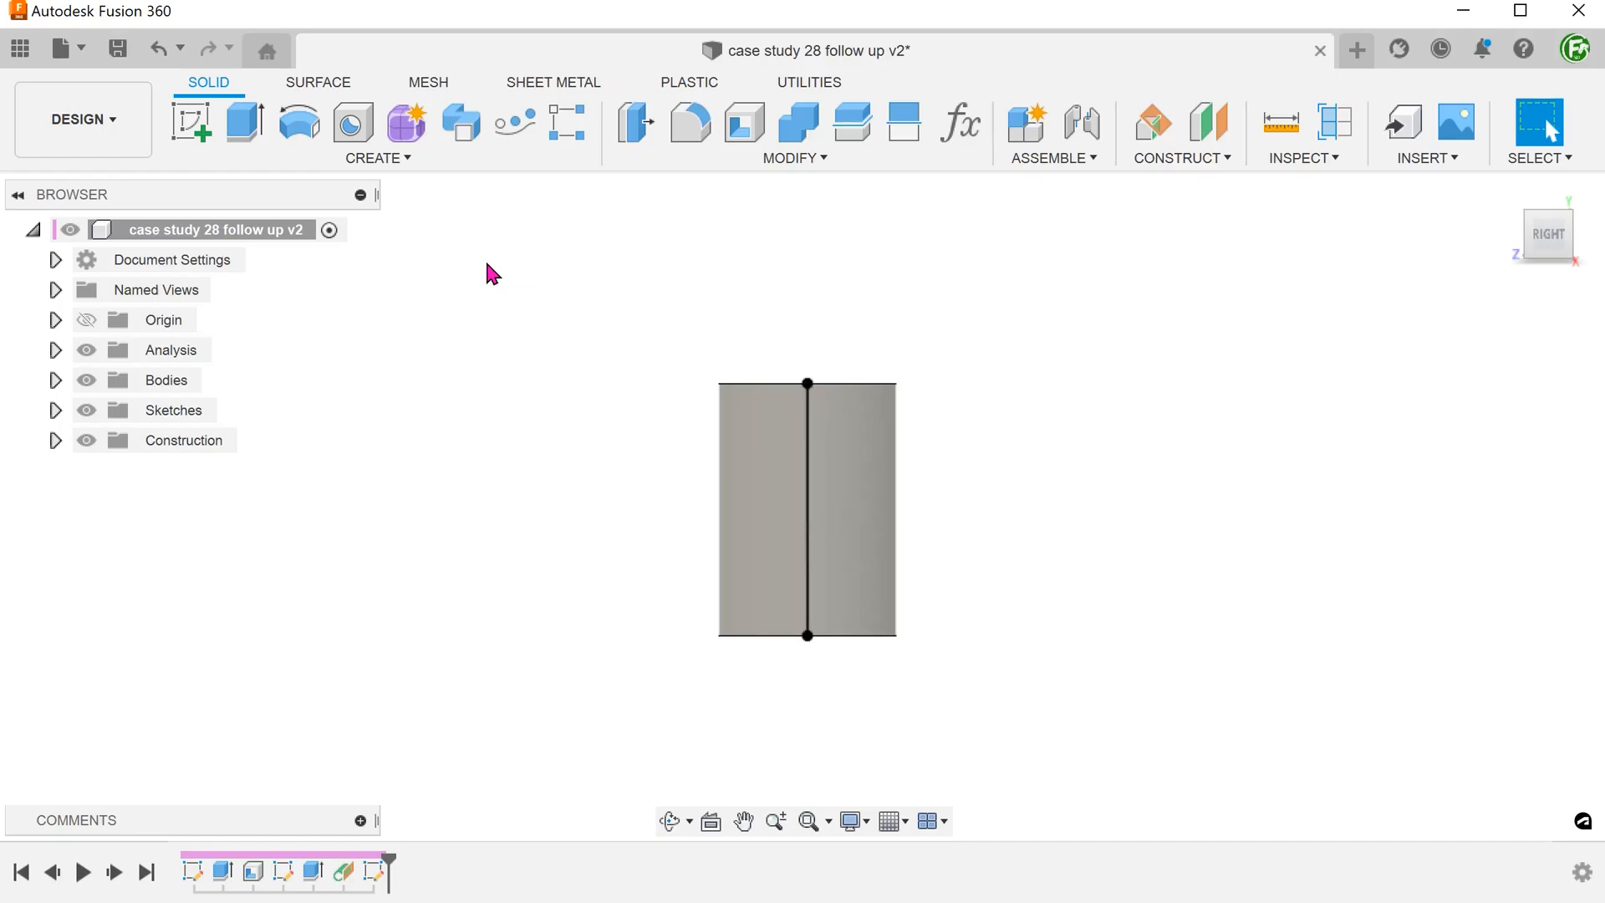
left_click(55, 380)
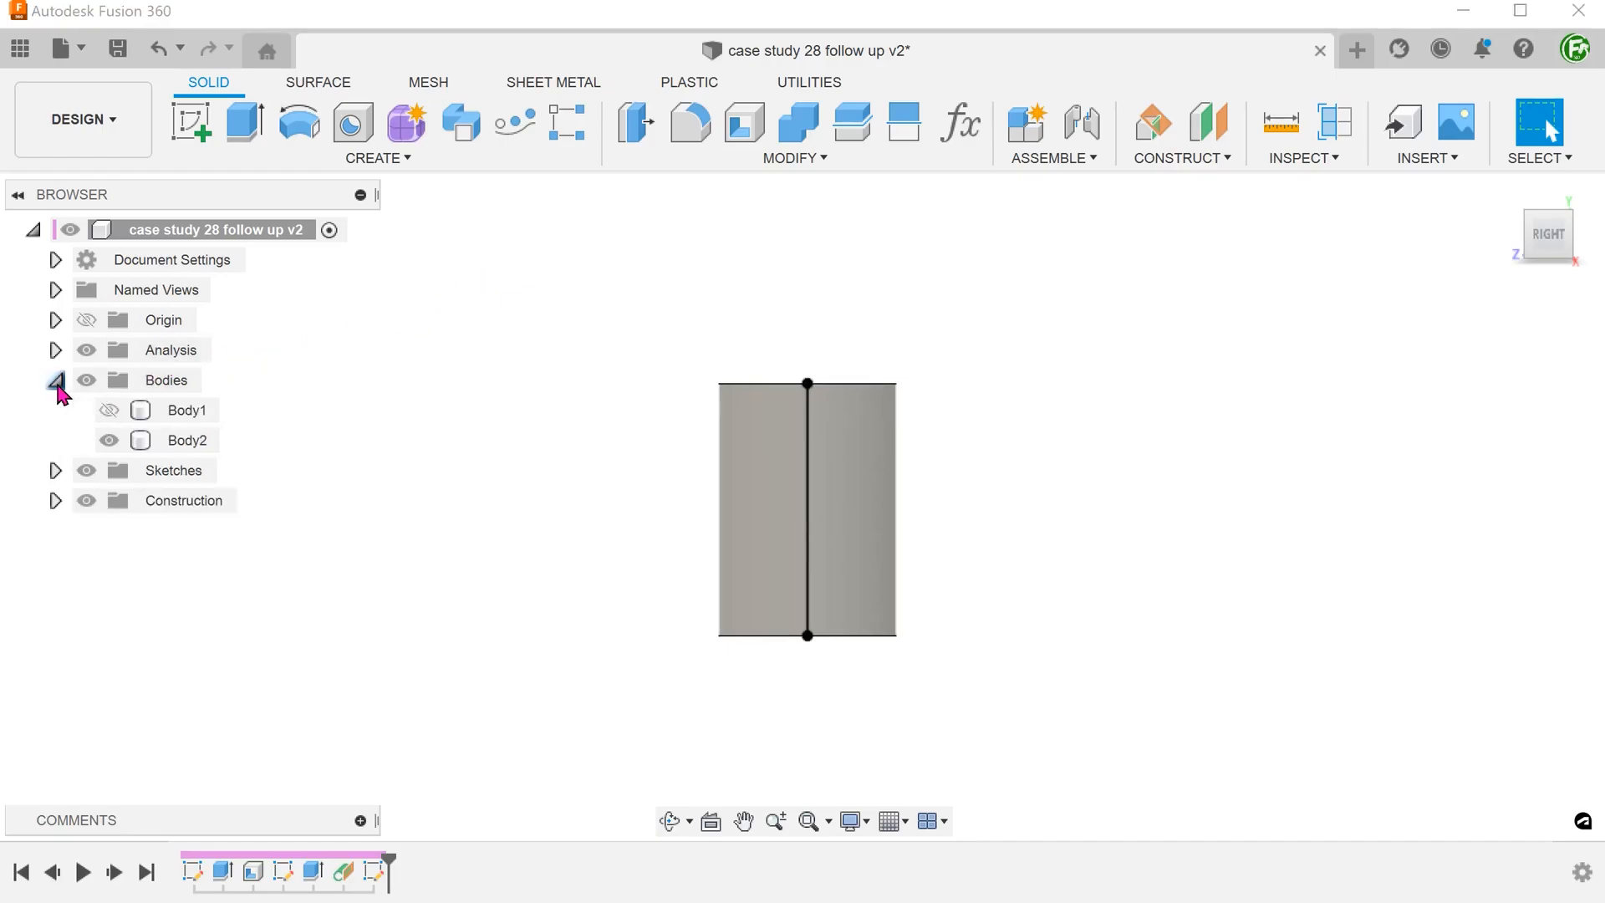
left_click(109, 410)
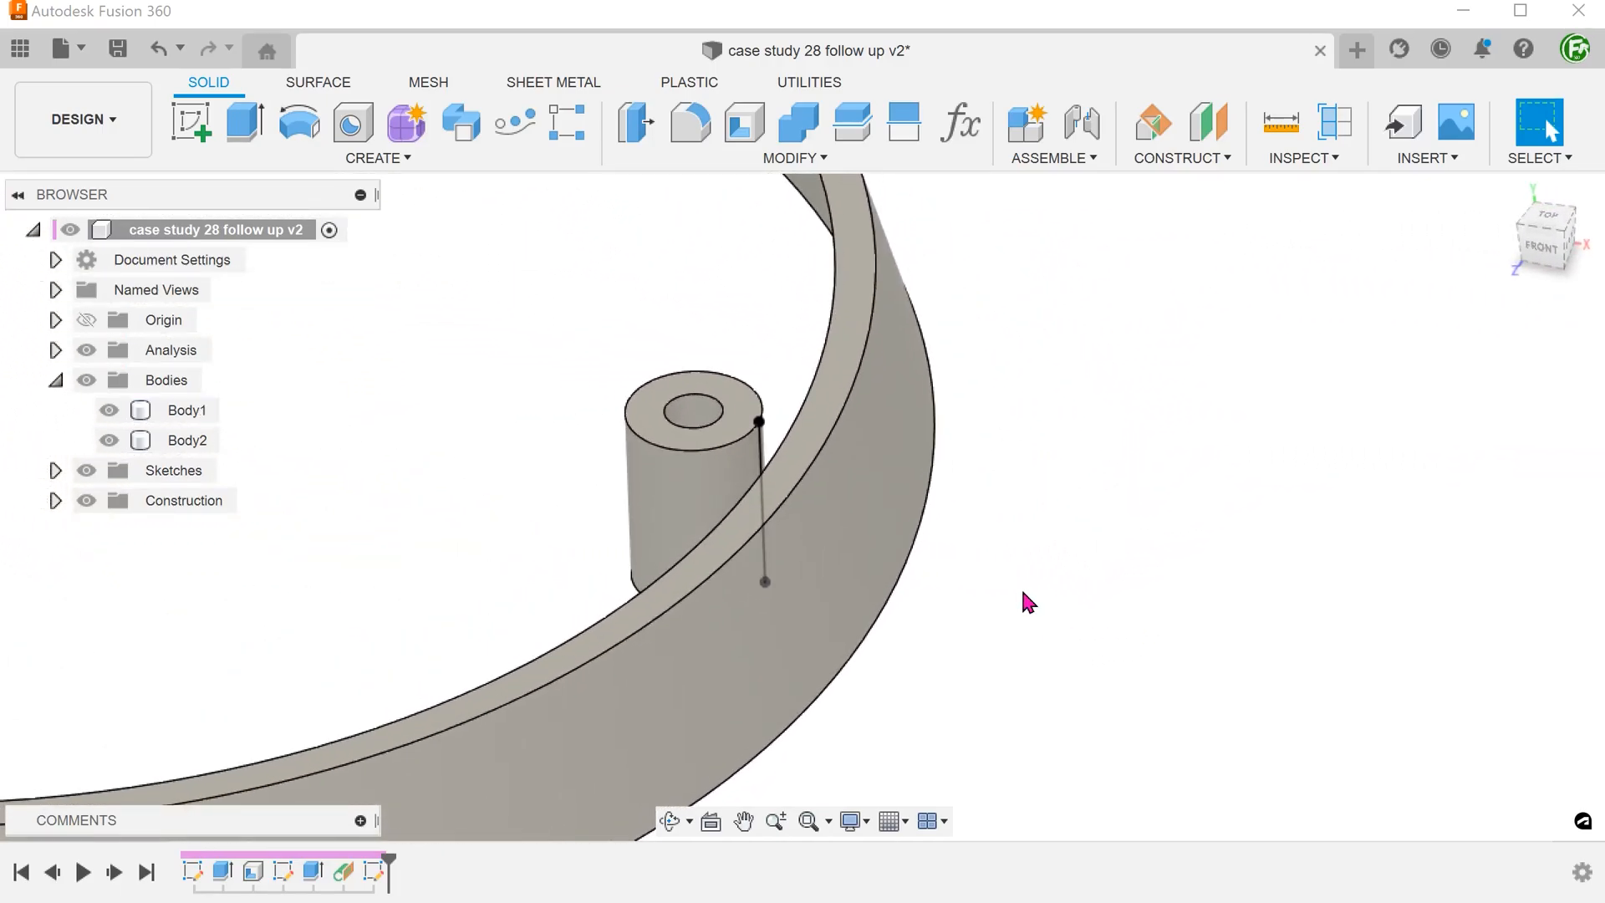
- Begin a thin extrusion of the sketched line going to both sides of the plane
left_click(246, 122)
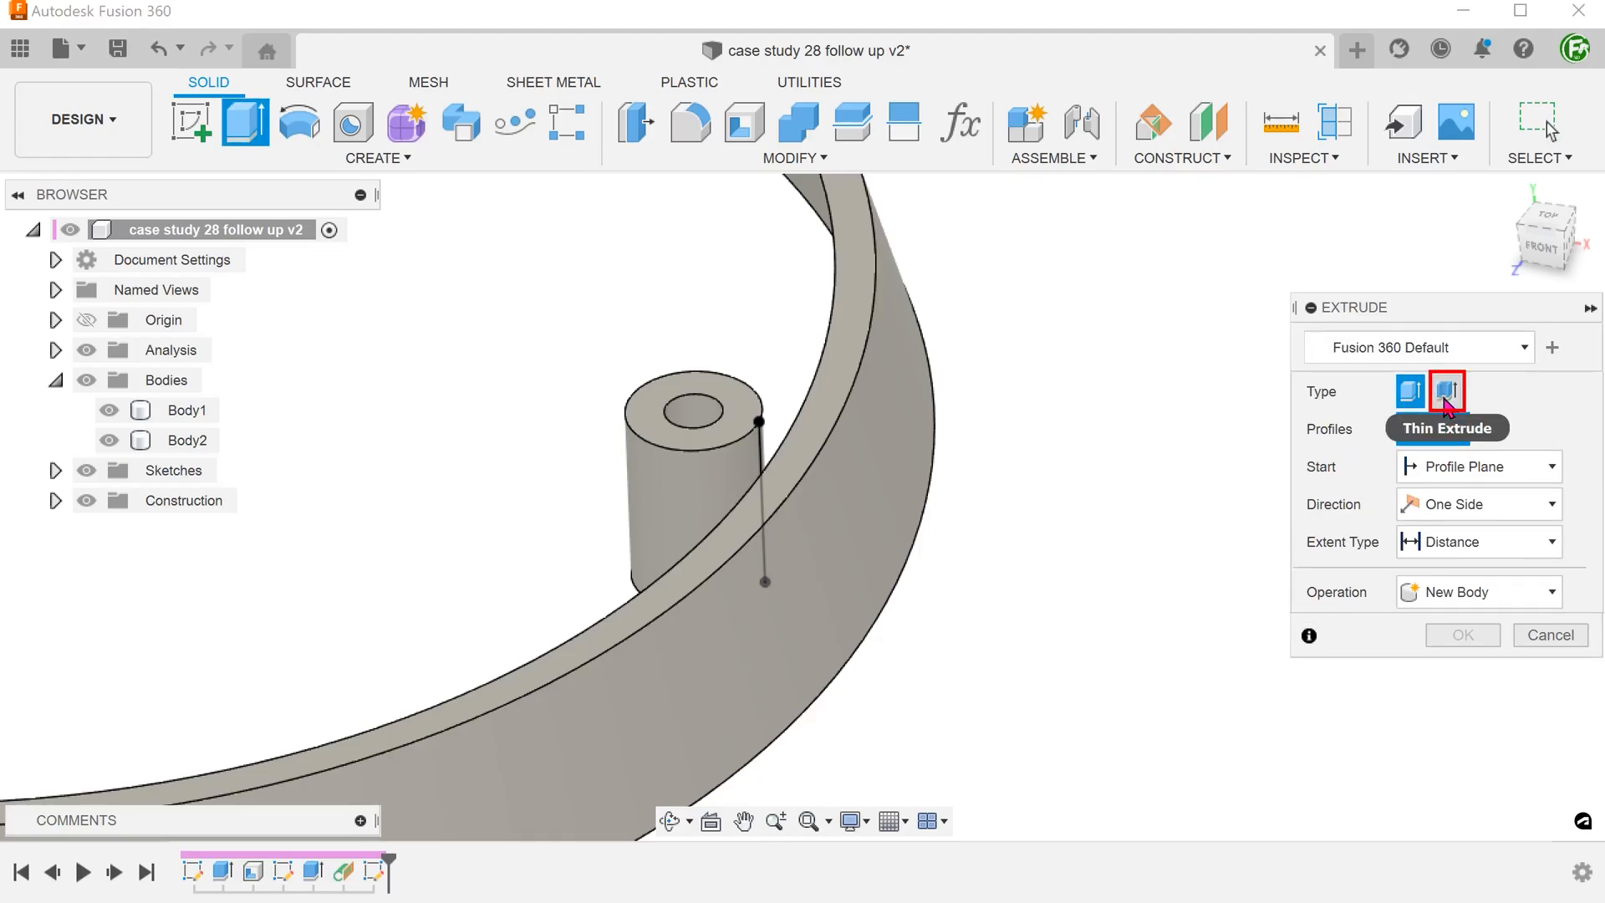
left_click(1448, 391)
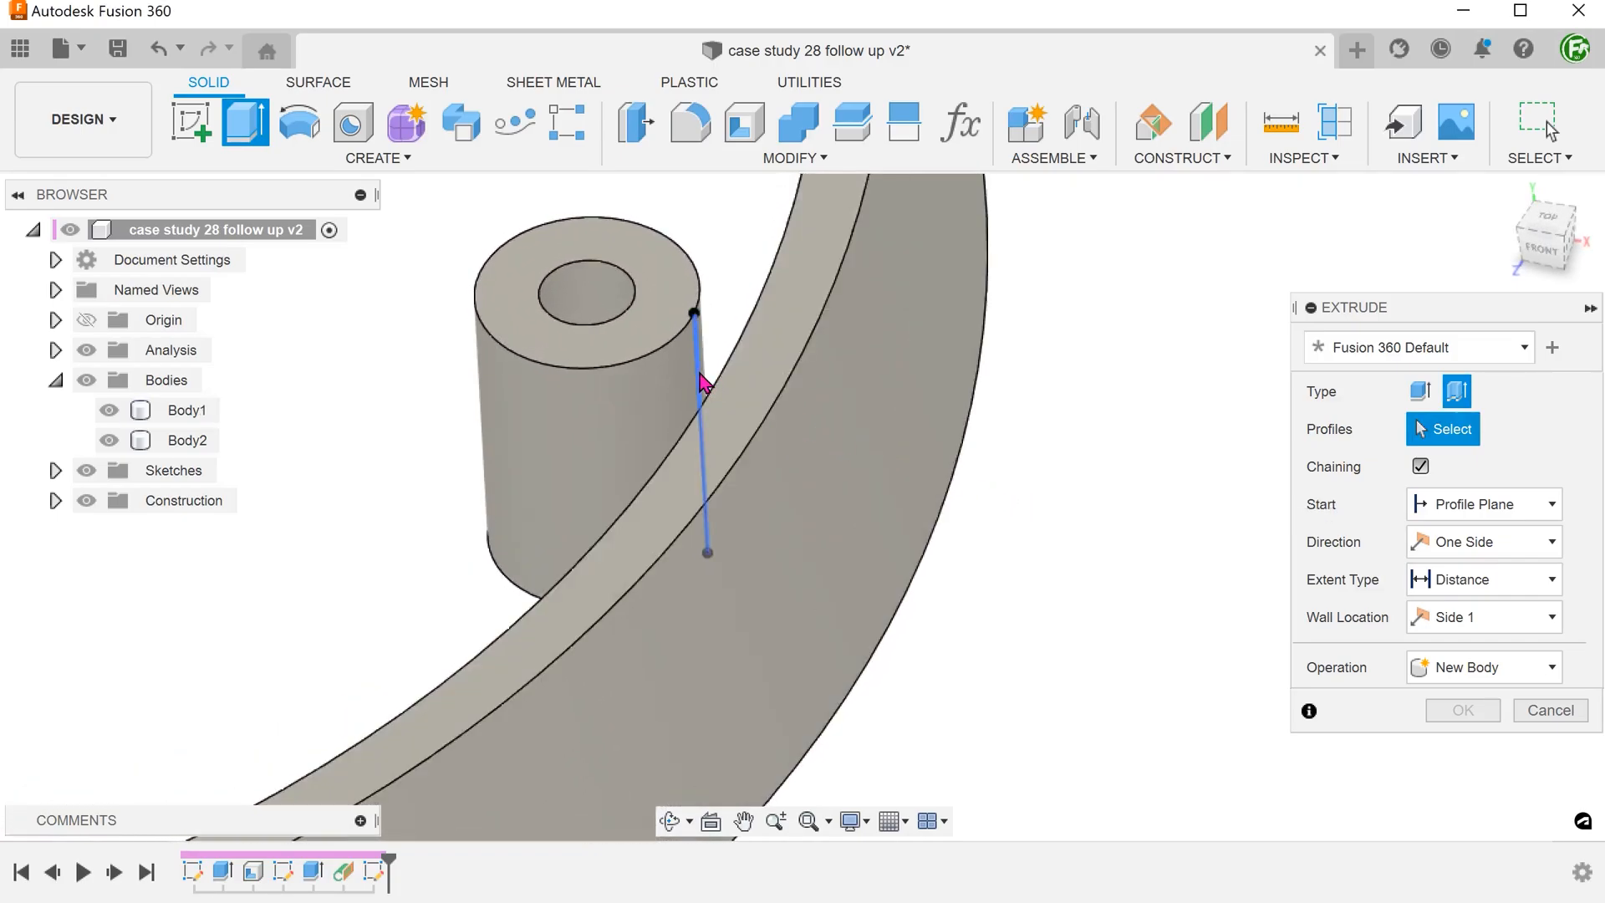
left_click(699, 387)
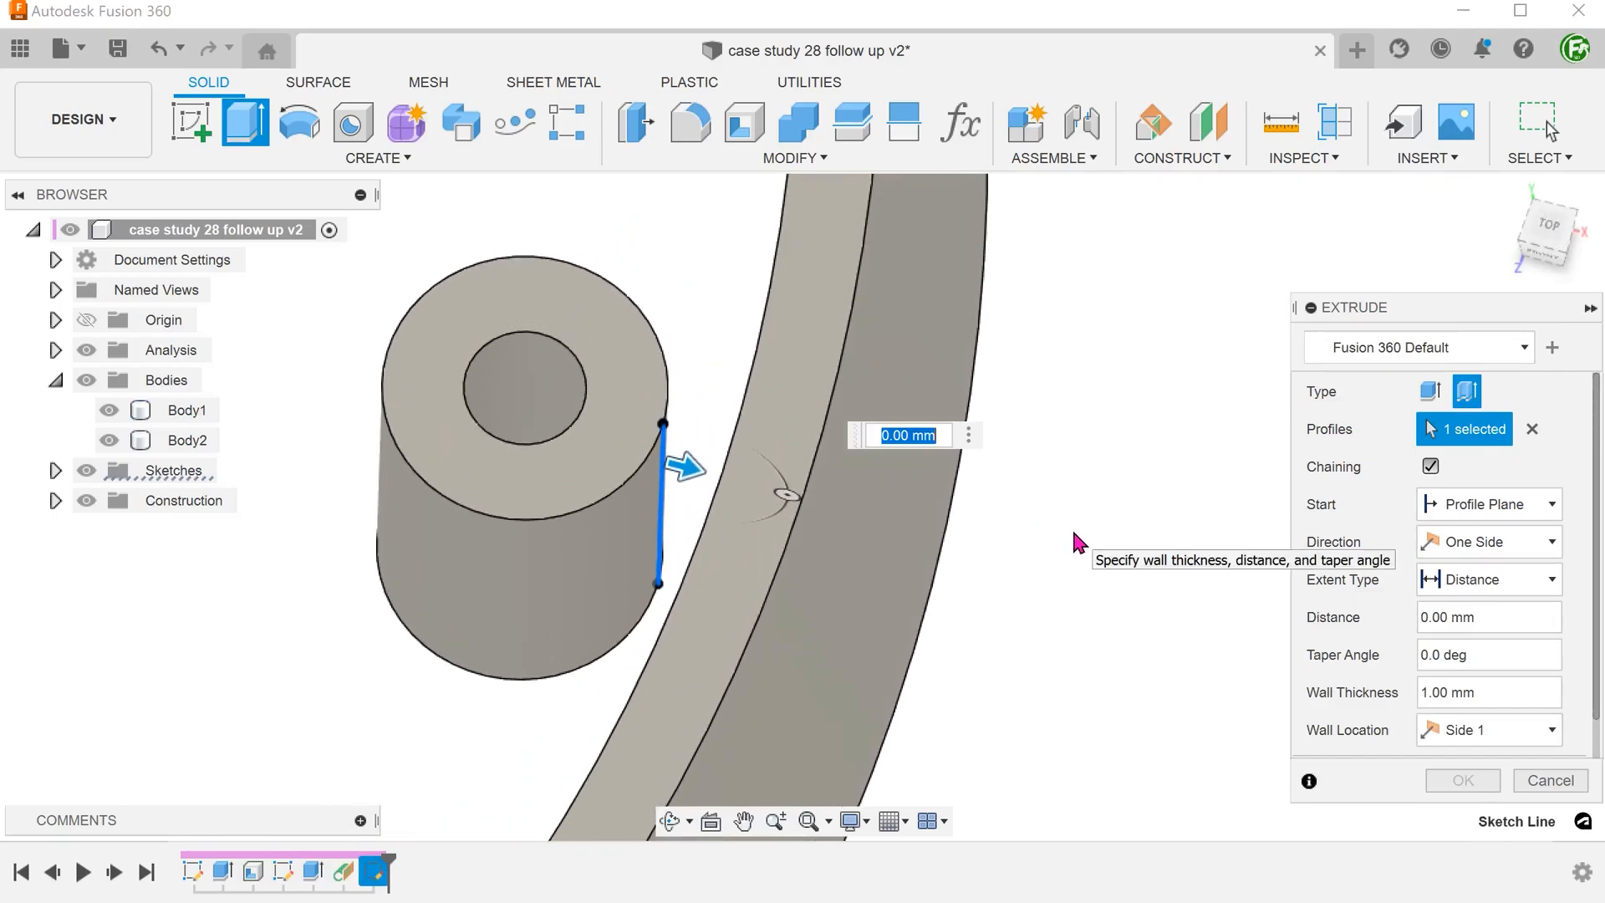
left_click(1488, 541)
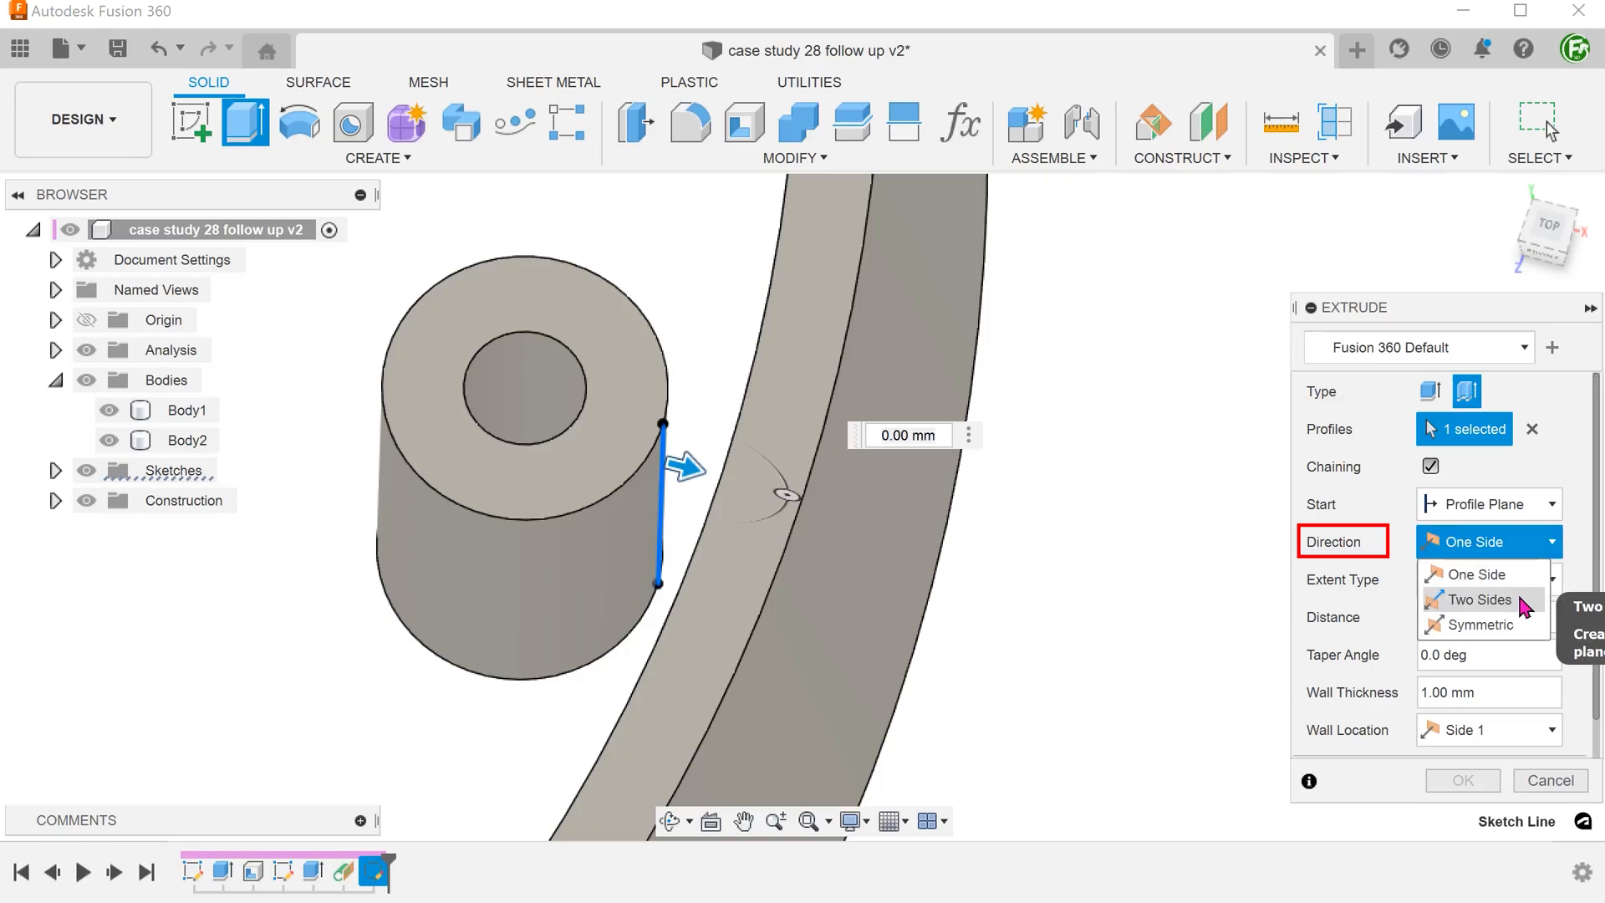
left_click(1477, 601)
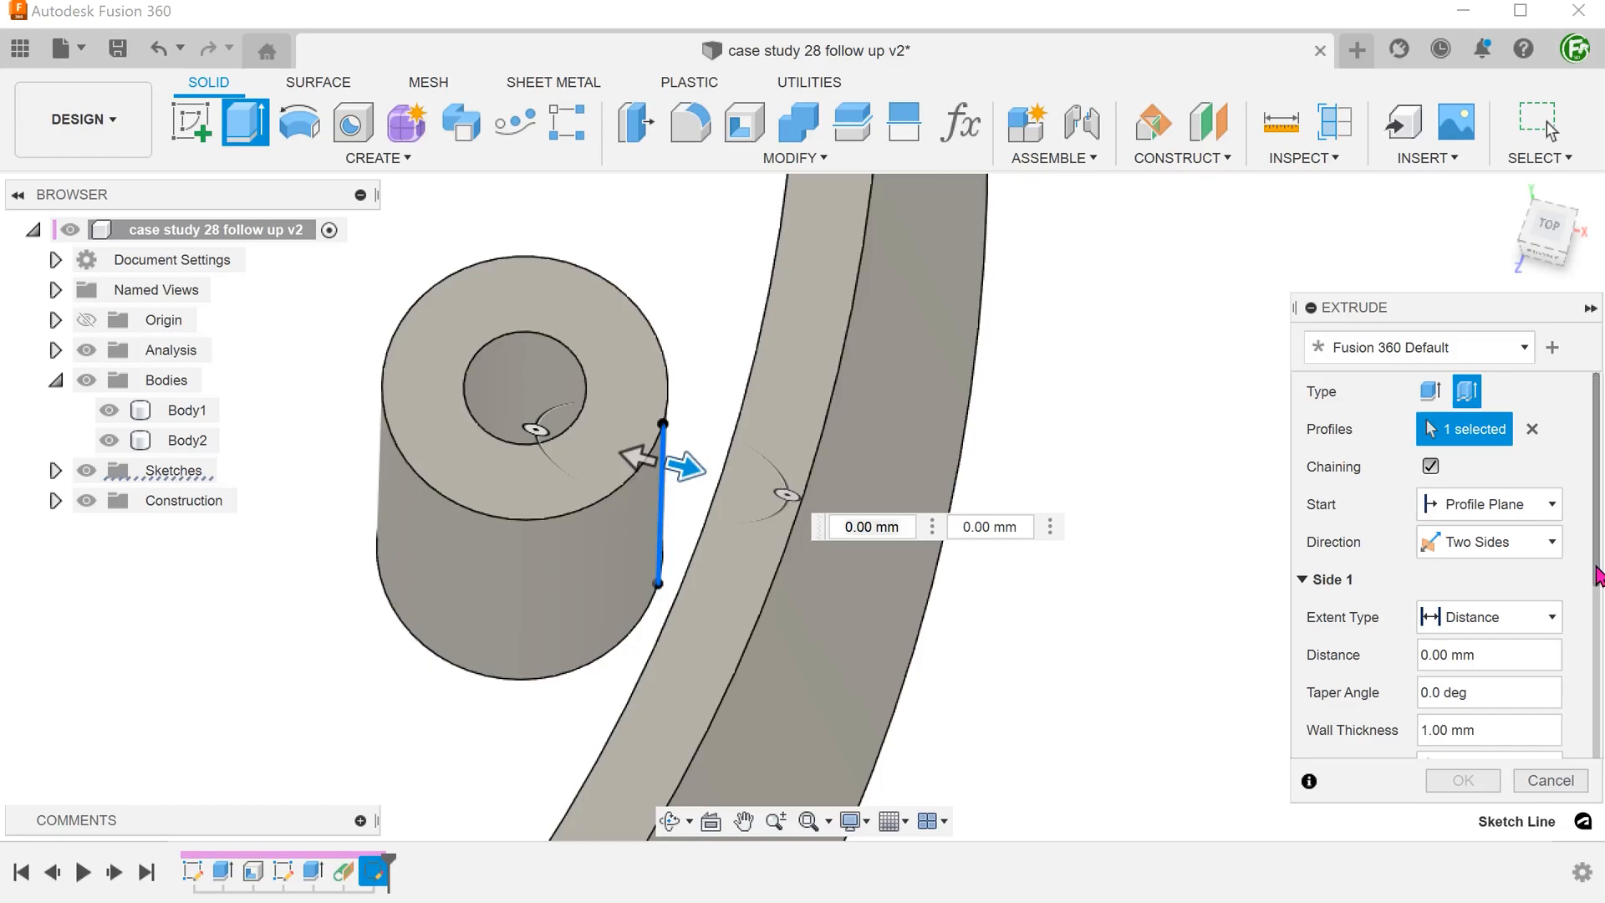
- Set the extrude to Join the existing body with Side 1 extent All
left_click(1488, 739)
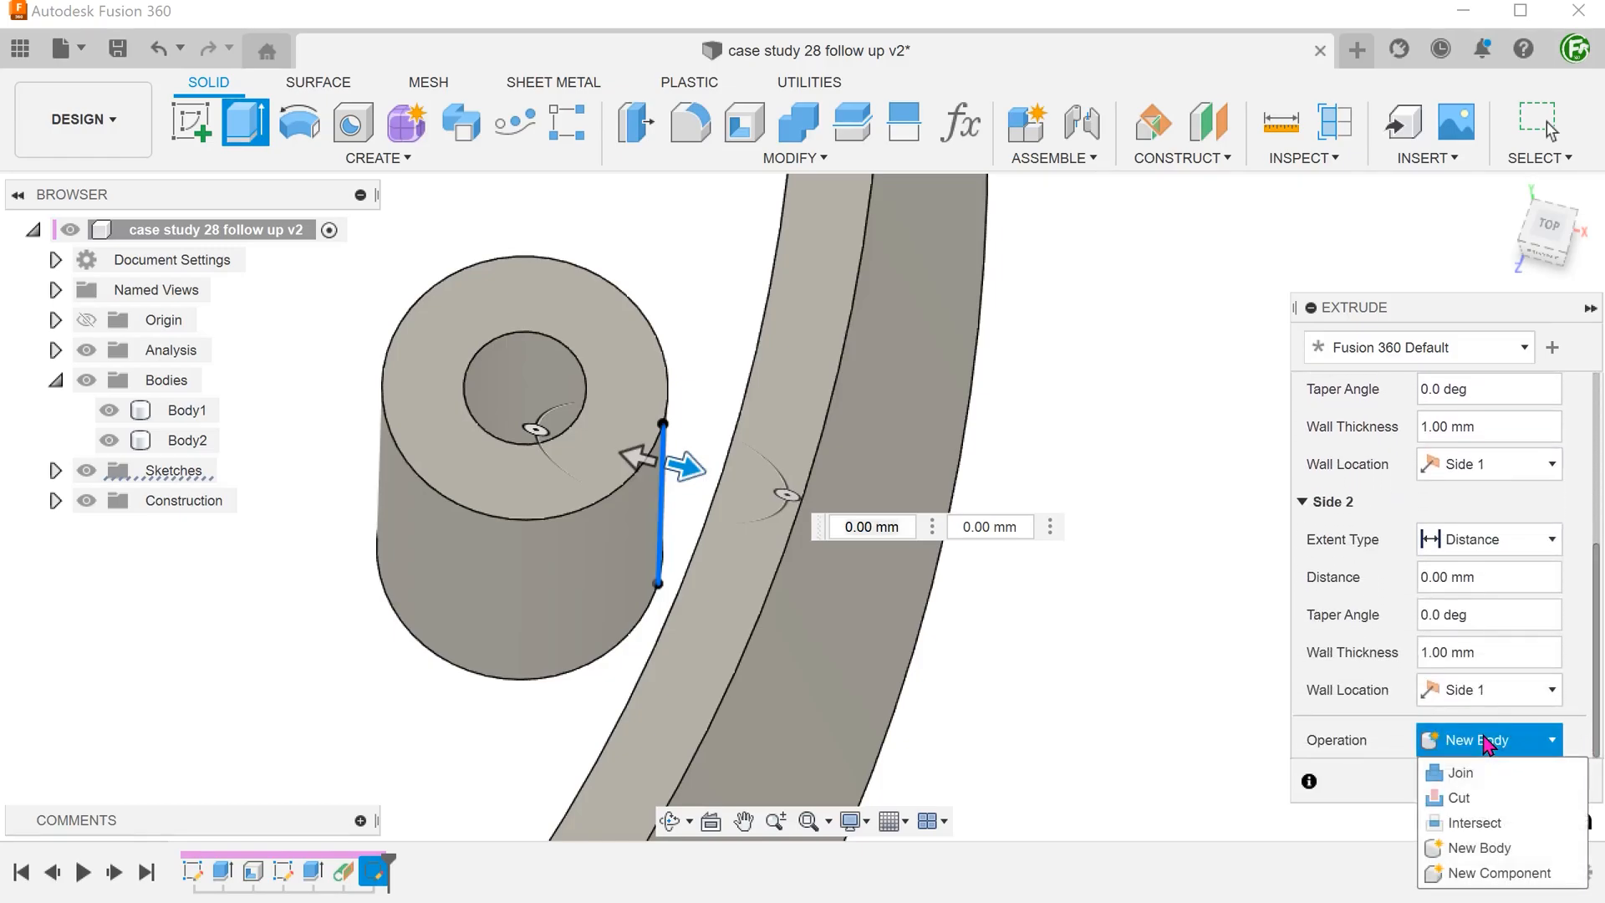
mouse_move(1501, 777)
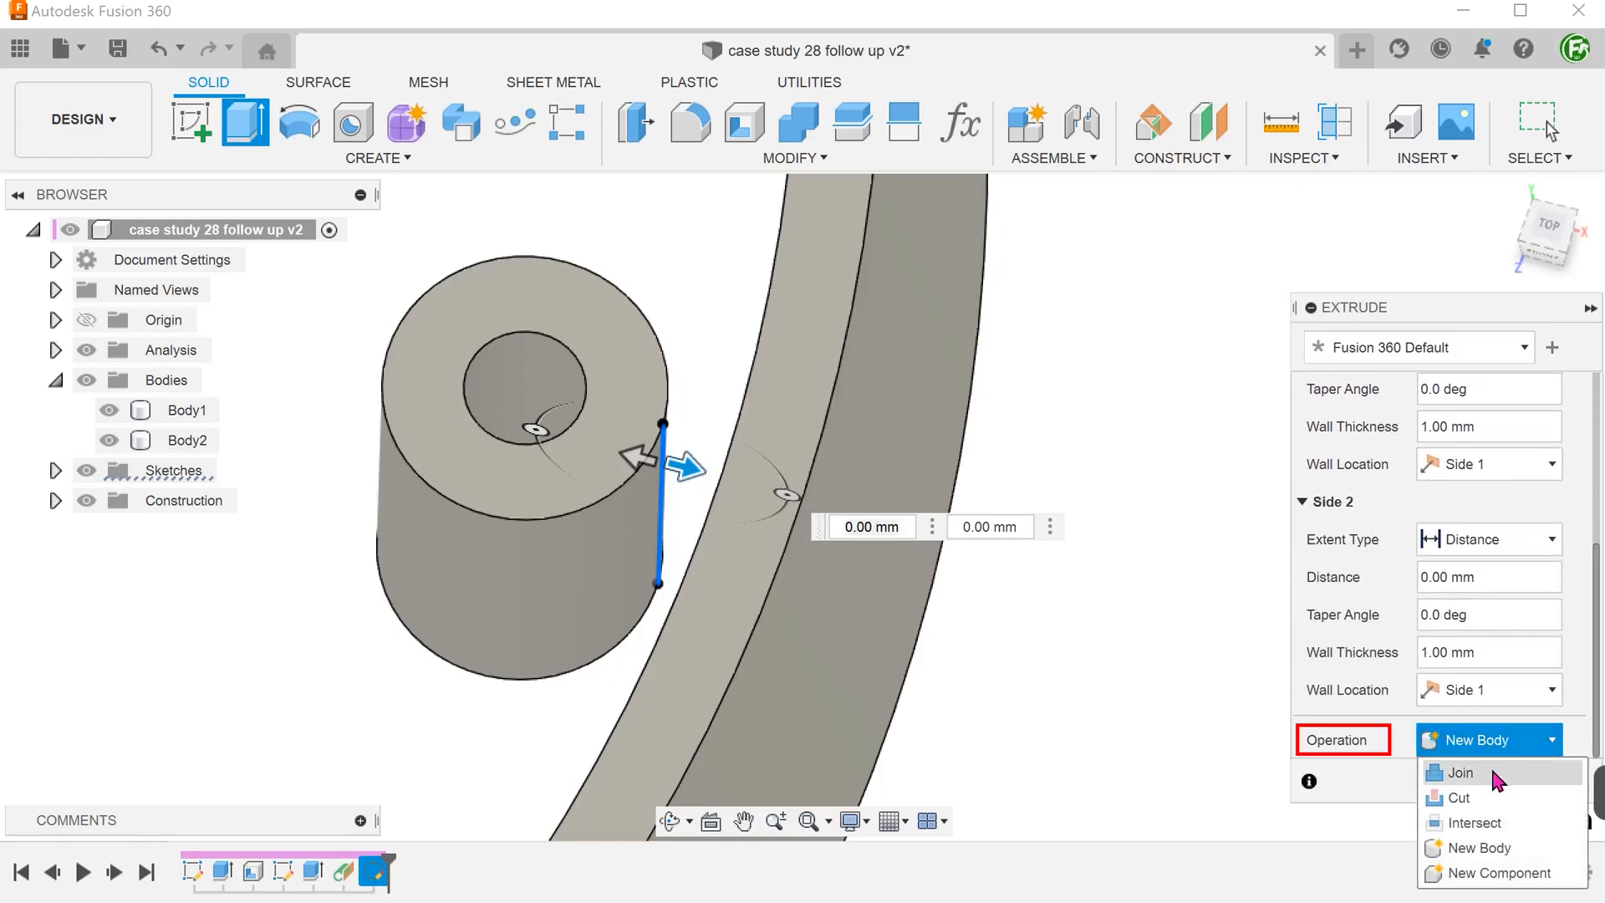
left_click(1459, 772)
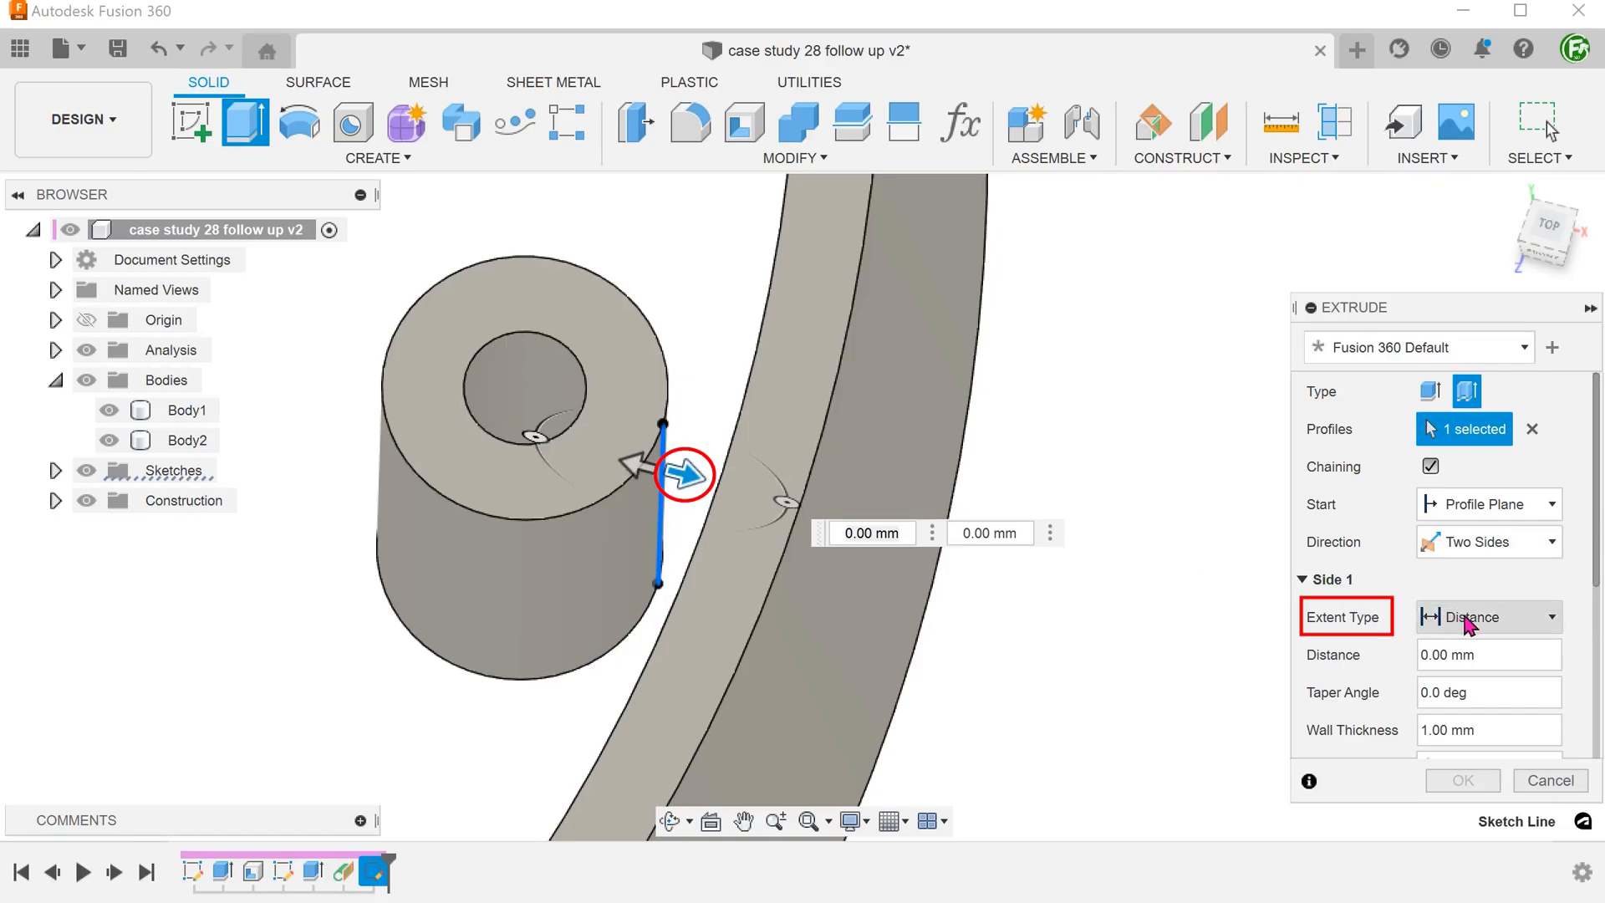
left_click(1485, 617)
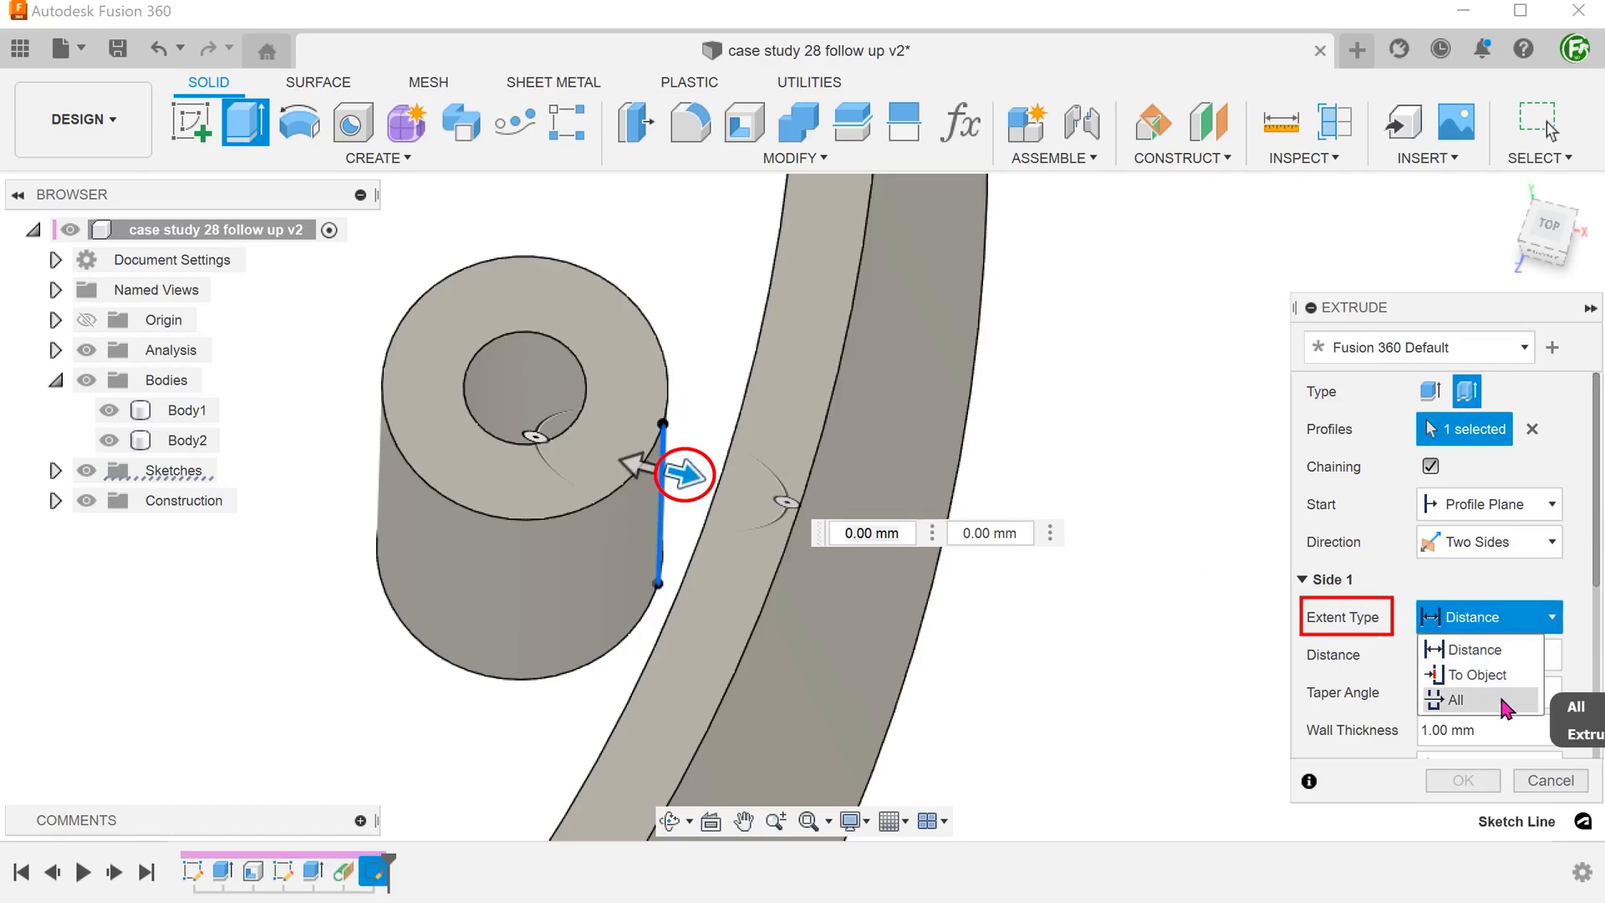
mouse_move(1487, 674)
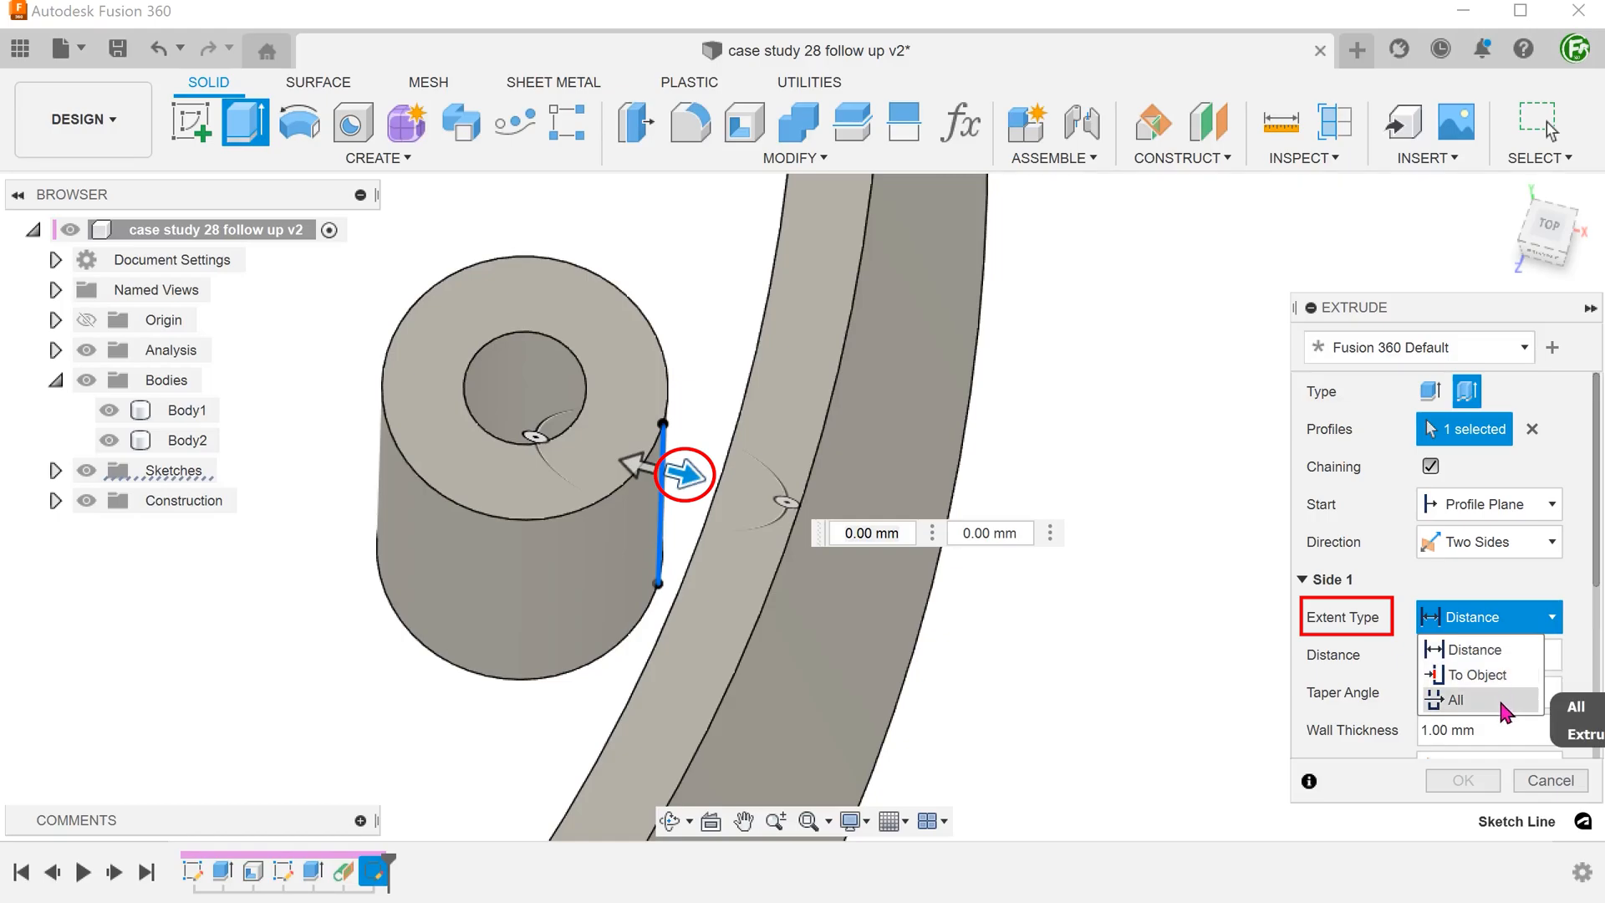
left_click(1464, 700)
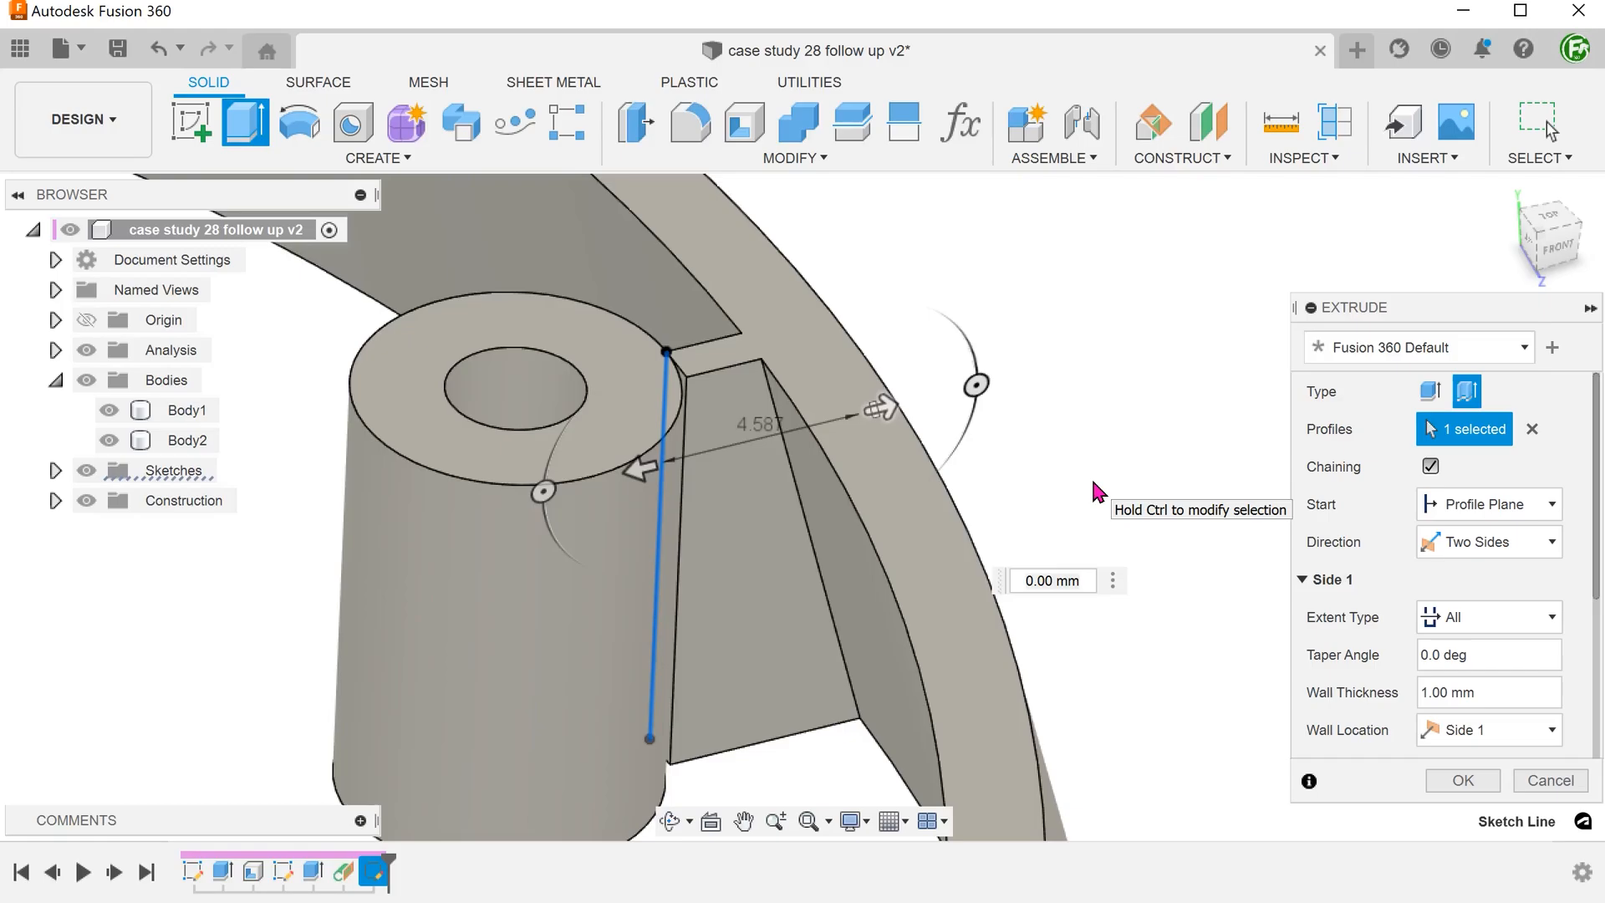
left_click(1473, 692)
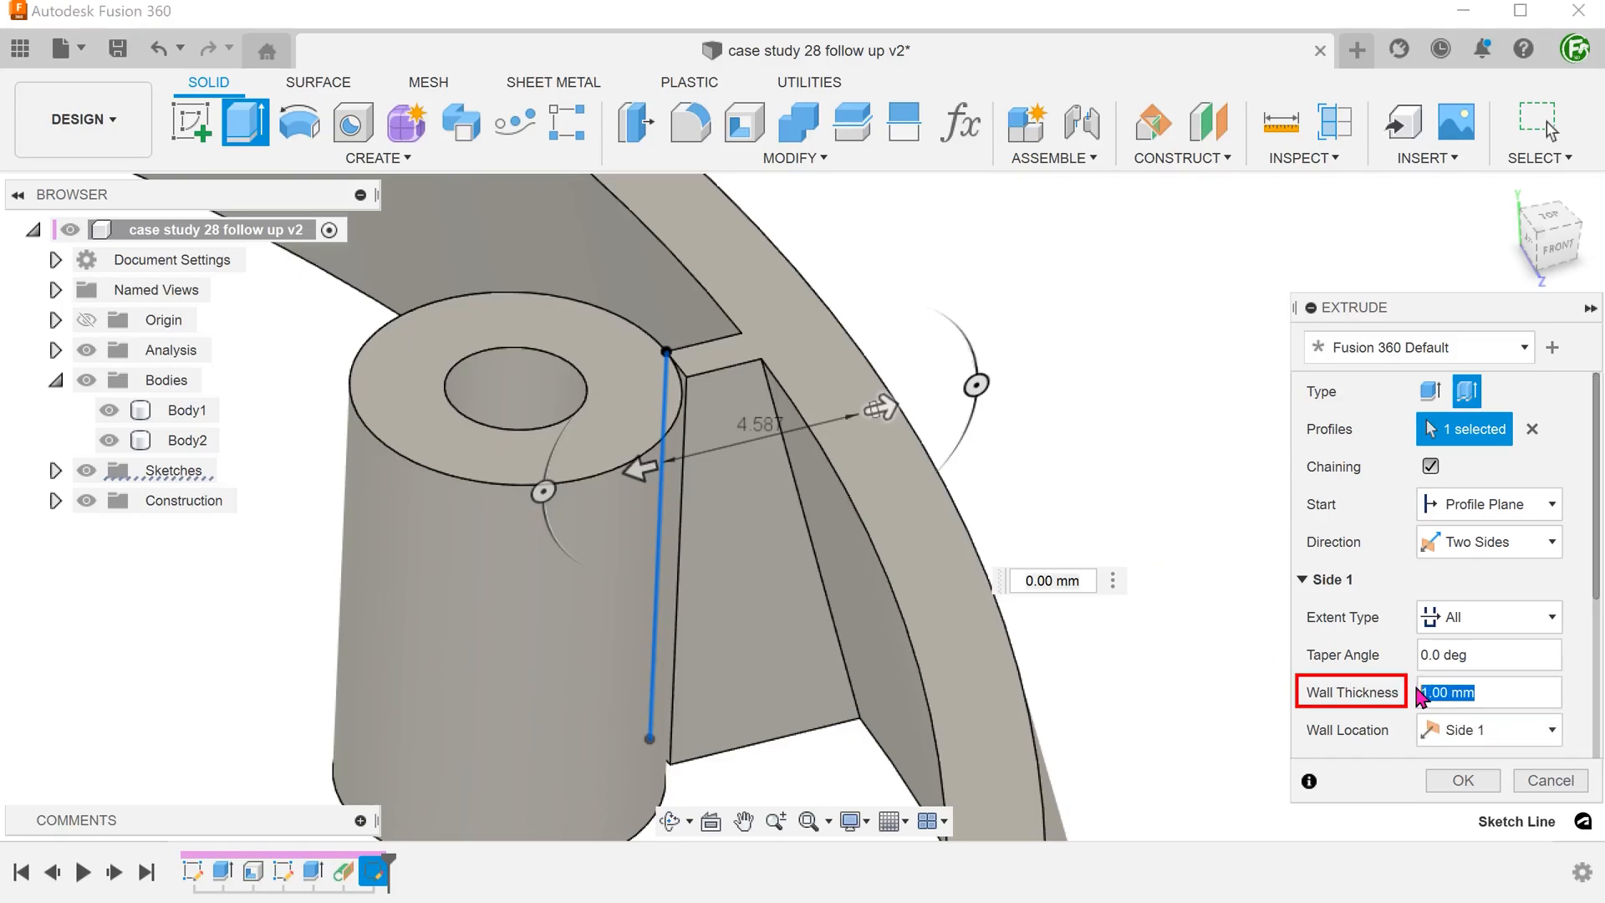
- Give Side 1 a 2 mm wall thickness centred on the sketch line
type("2")
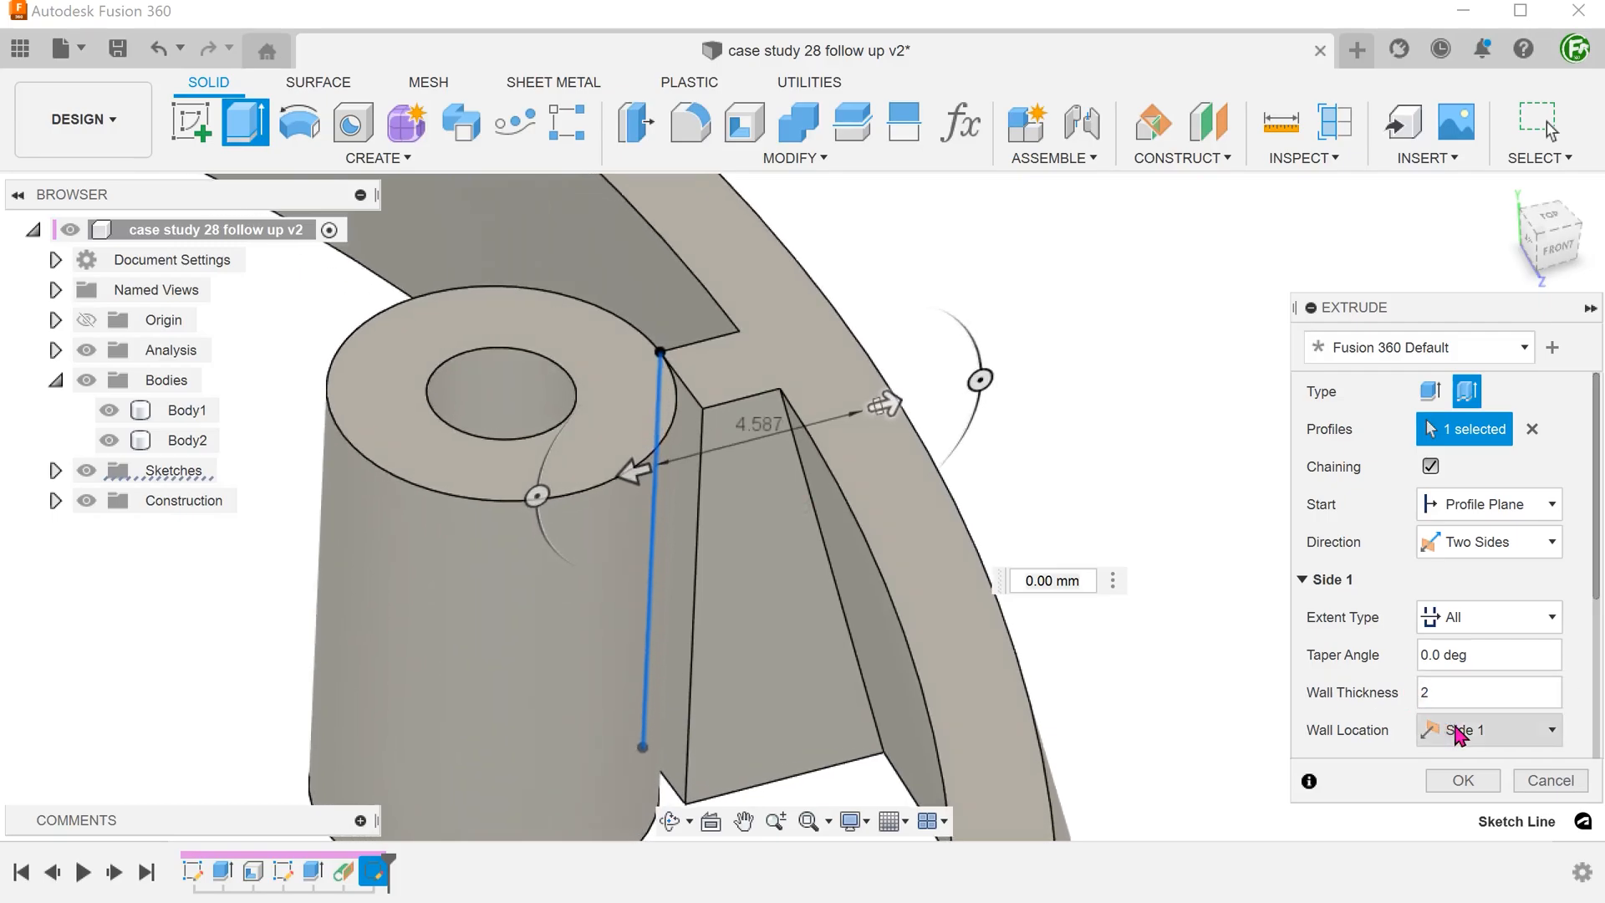
left_click(1488, 729)
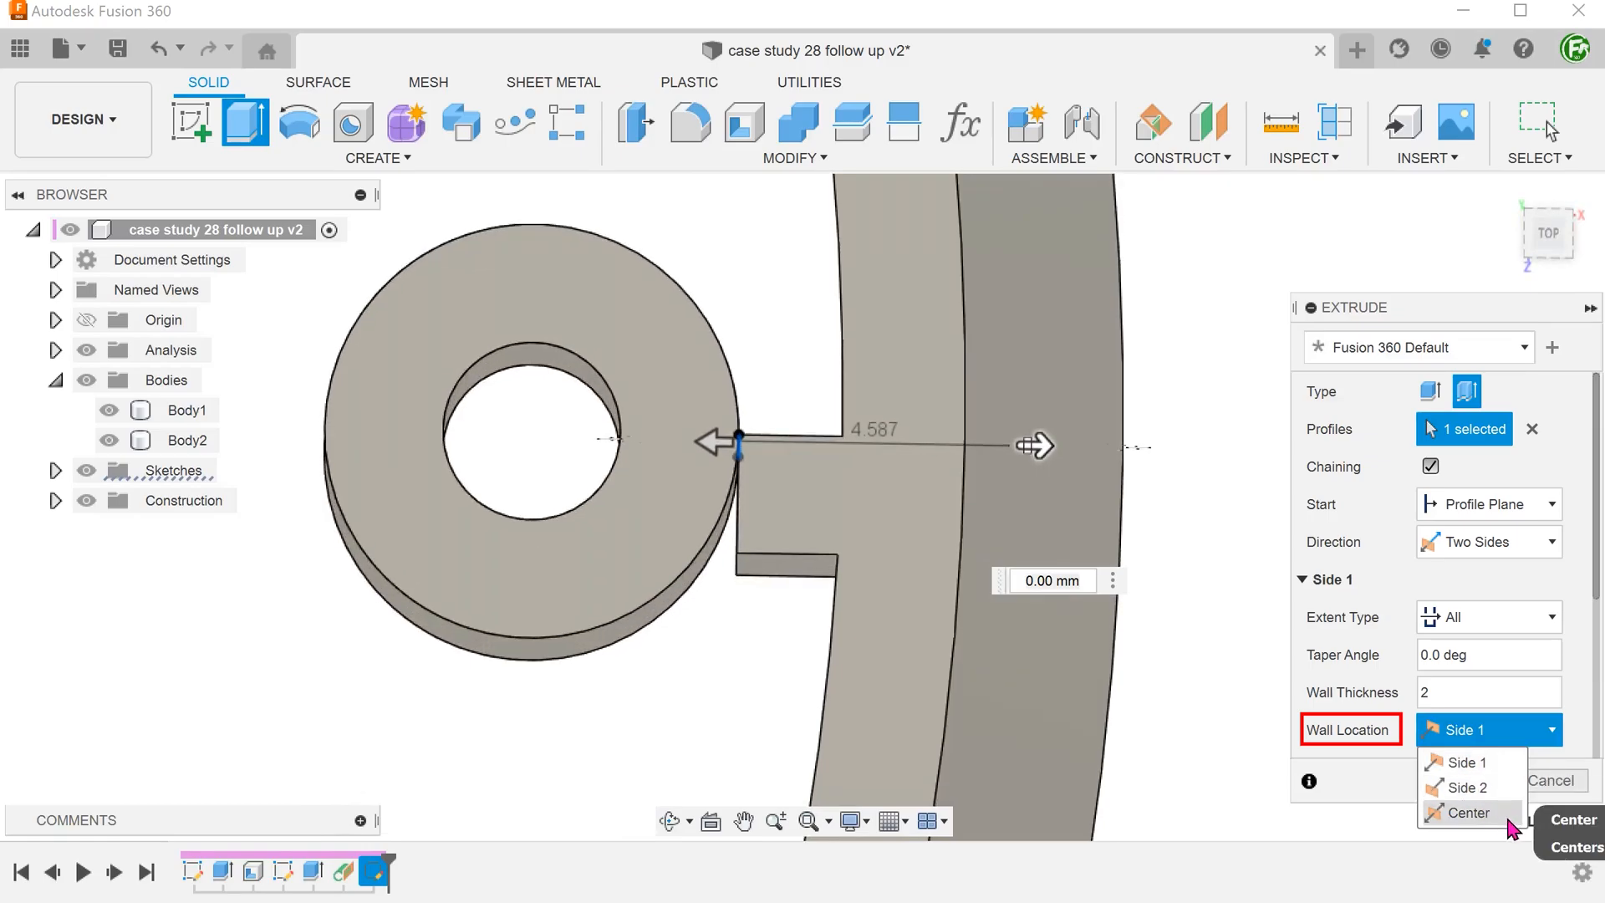
left_click(1464, 813)
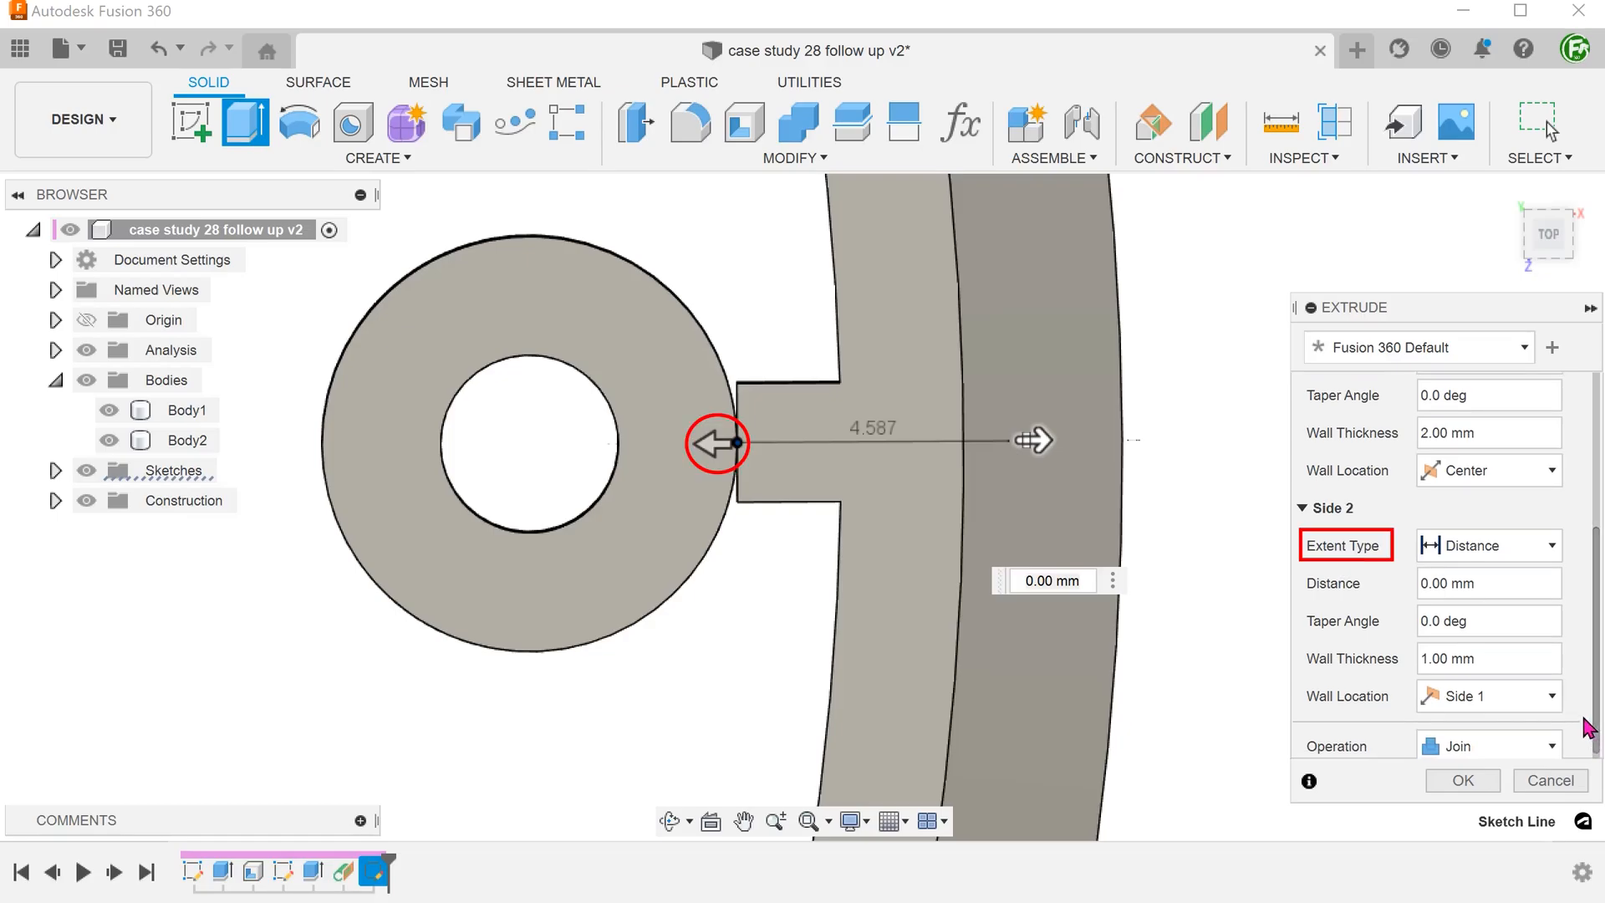
- Set Side 2 extent To Object, stopping at the boss's cylindrical face
left_click(1488, 545)
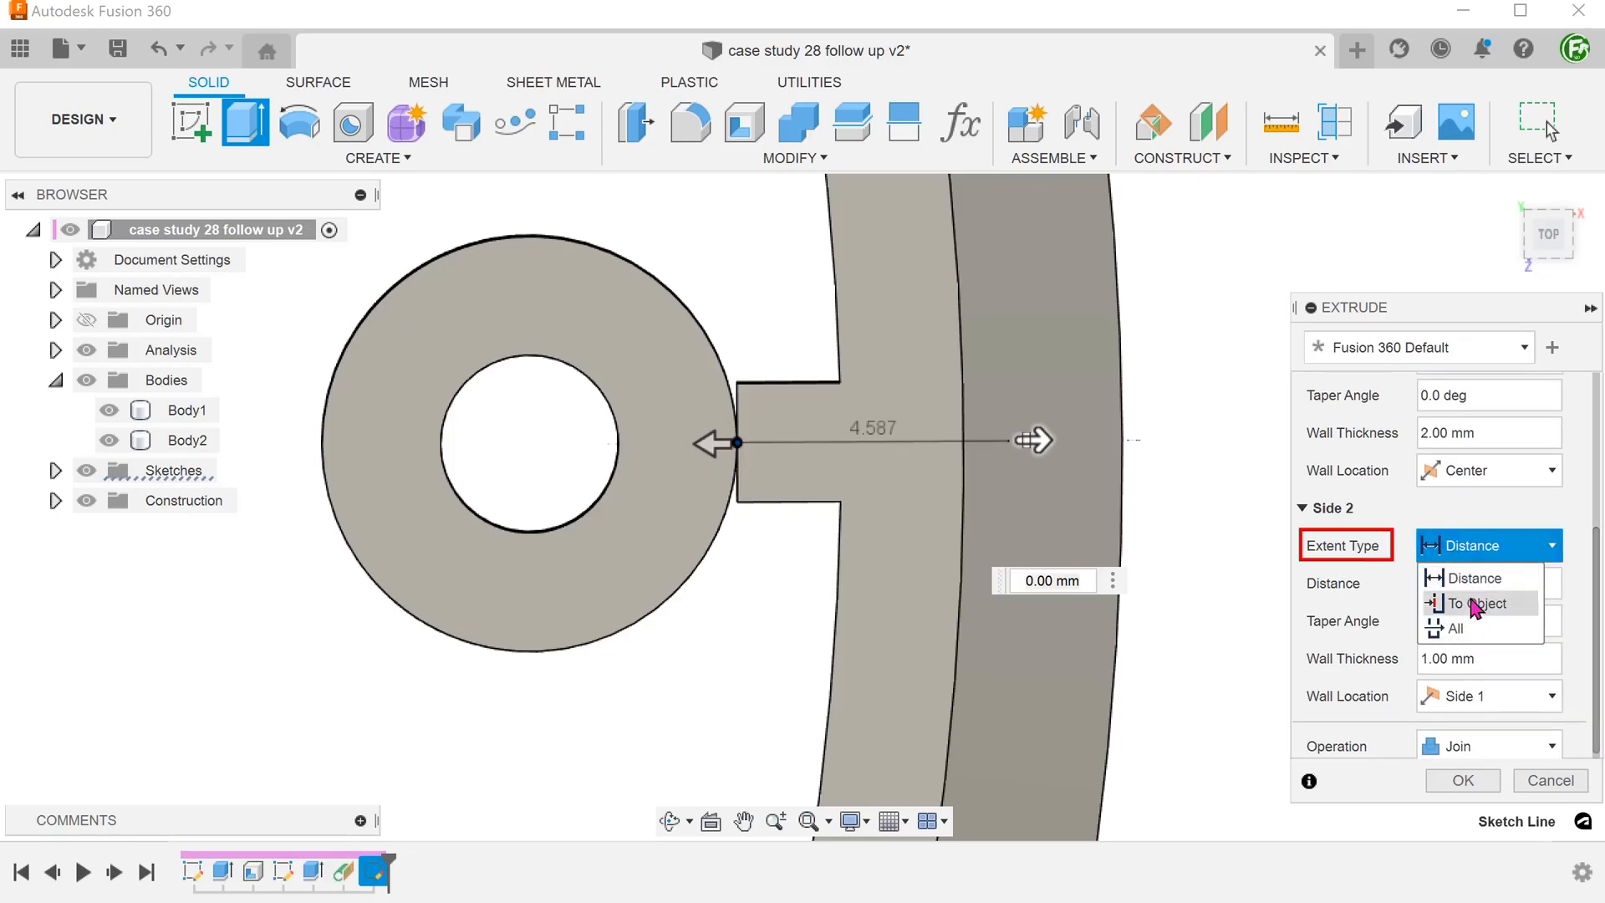
left_click(1454, 629)
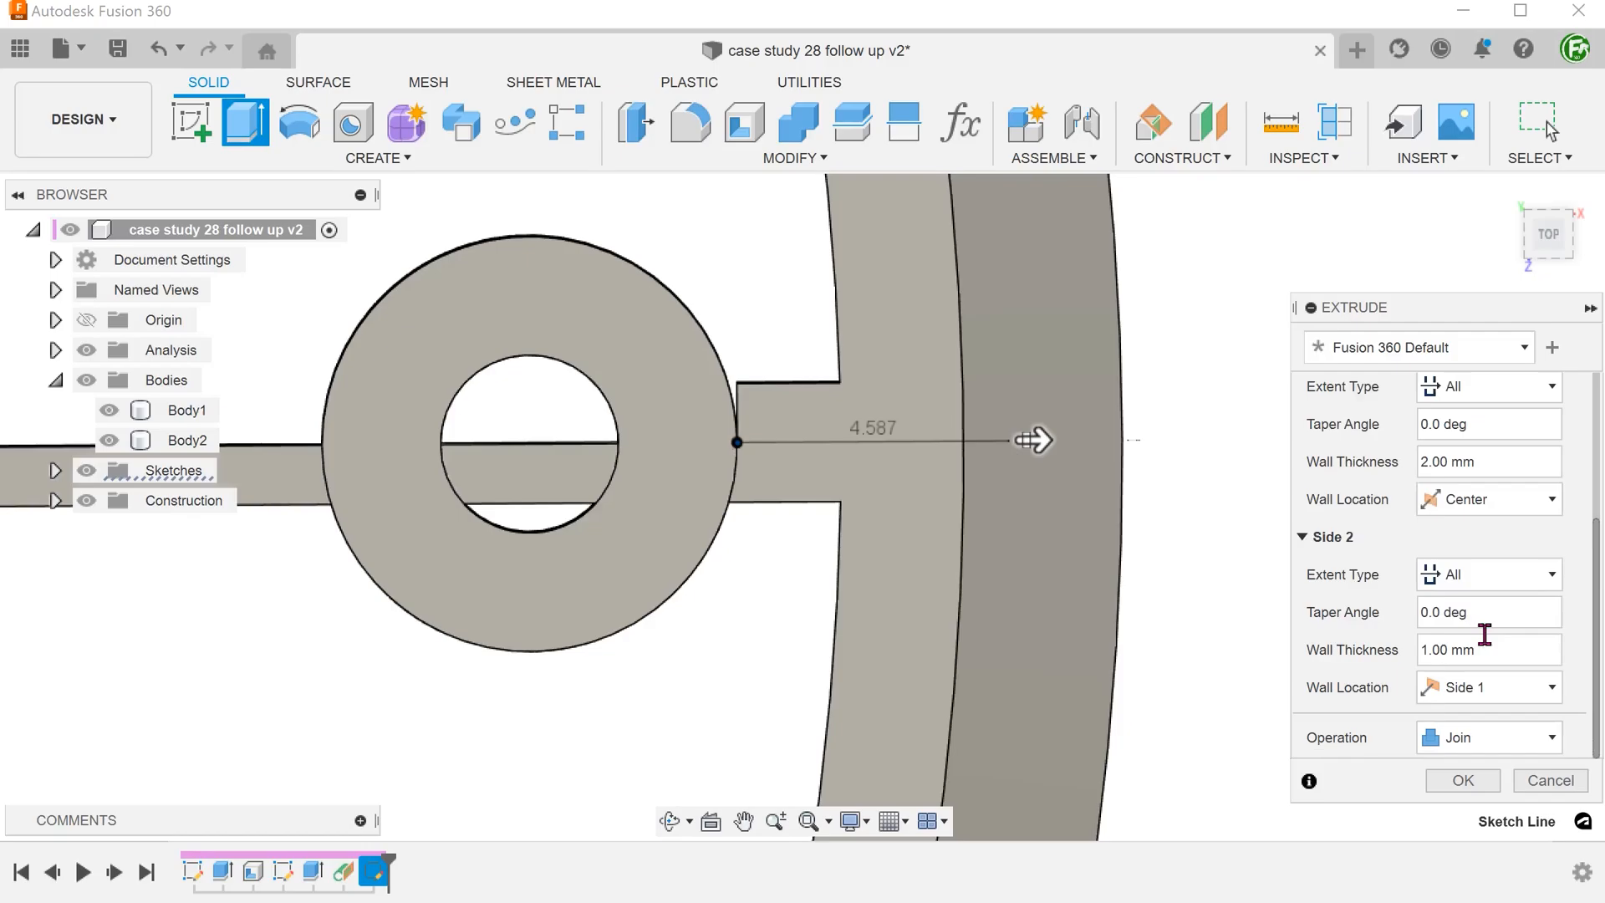
mouse_move(1220, 624)
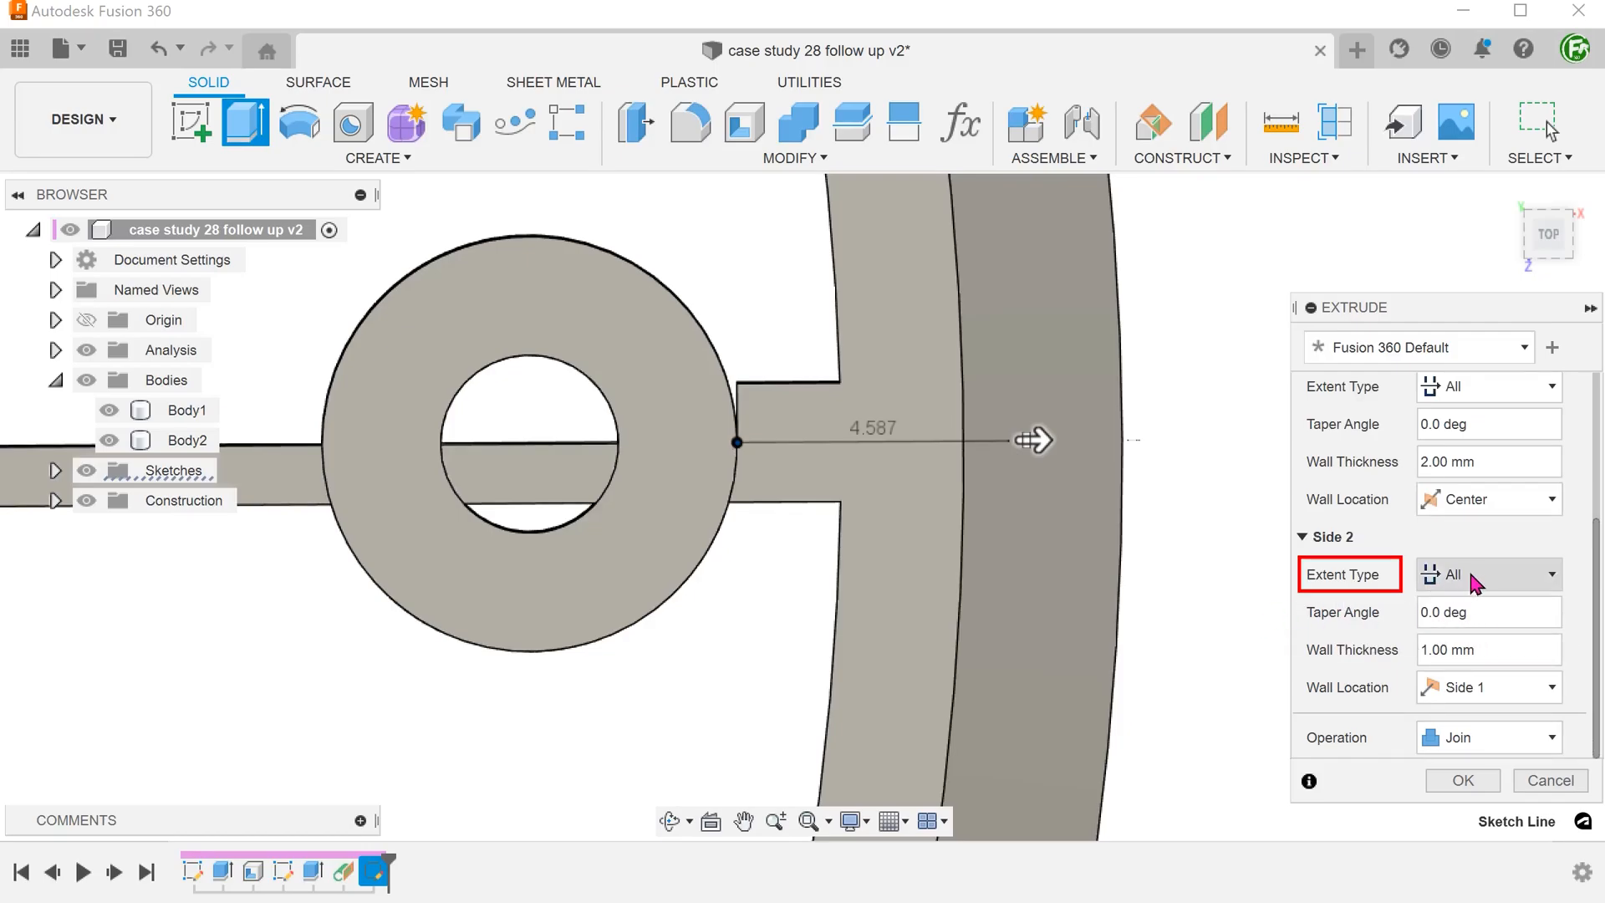
left_click(1488, 575)
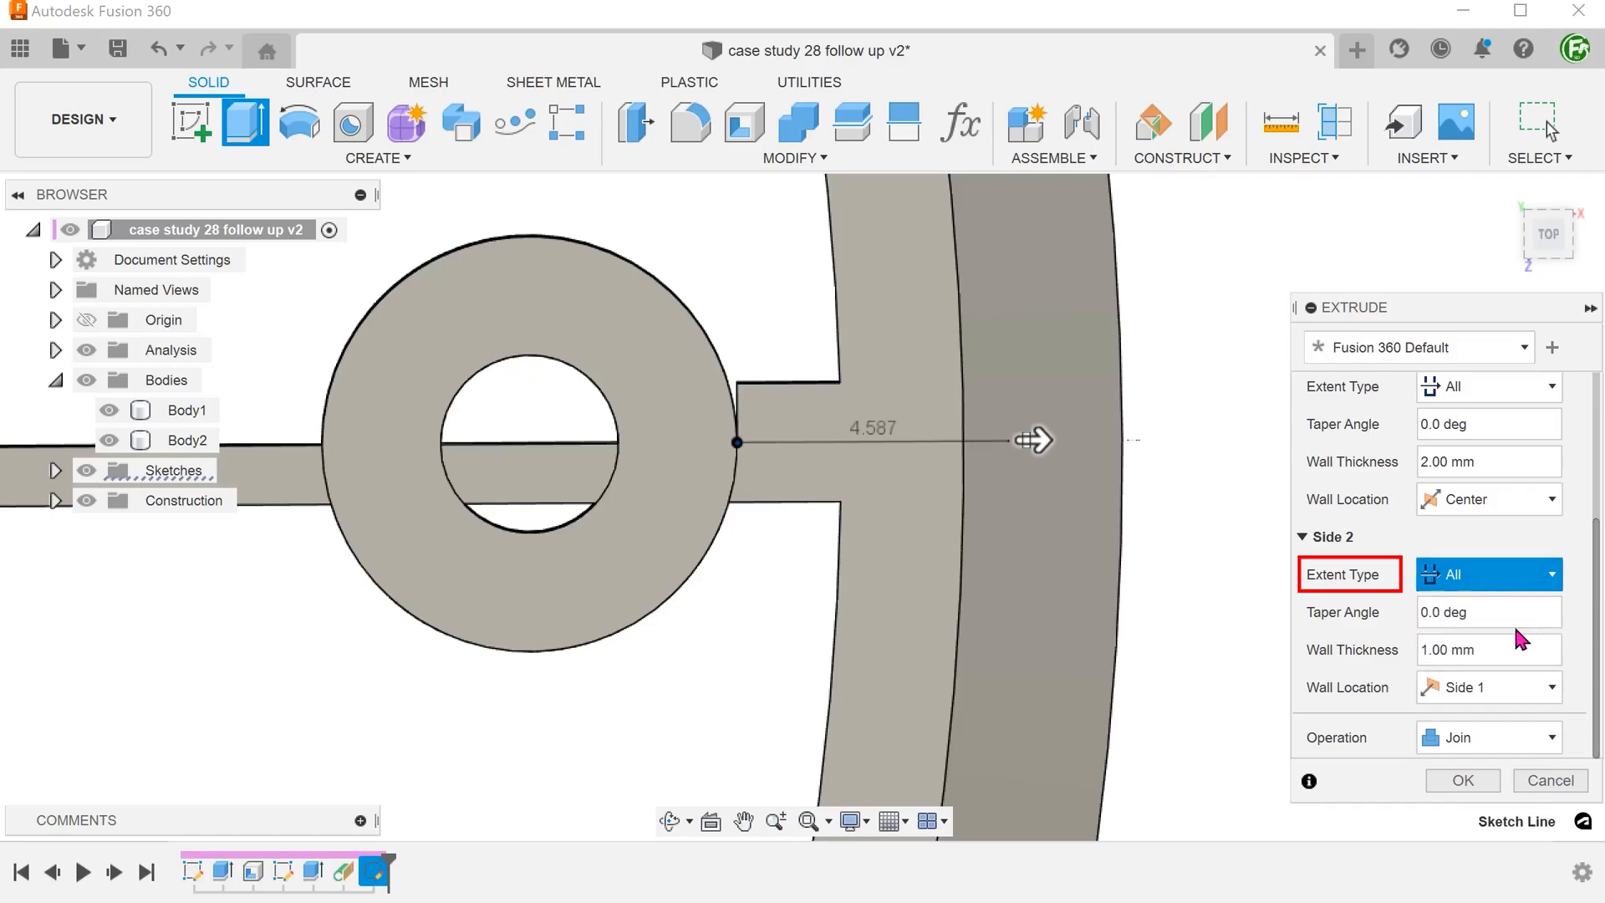
left_click(1488, 575)
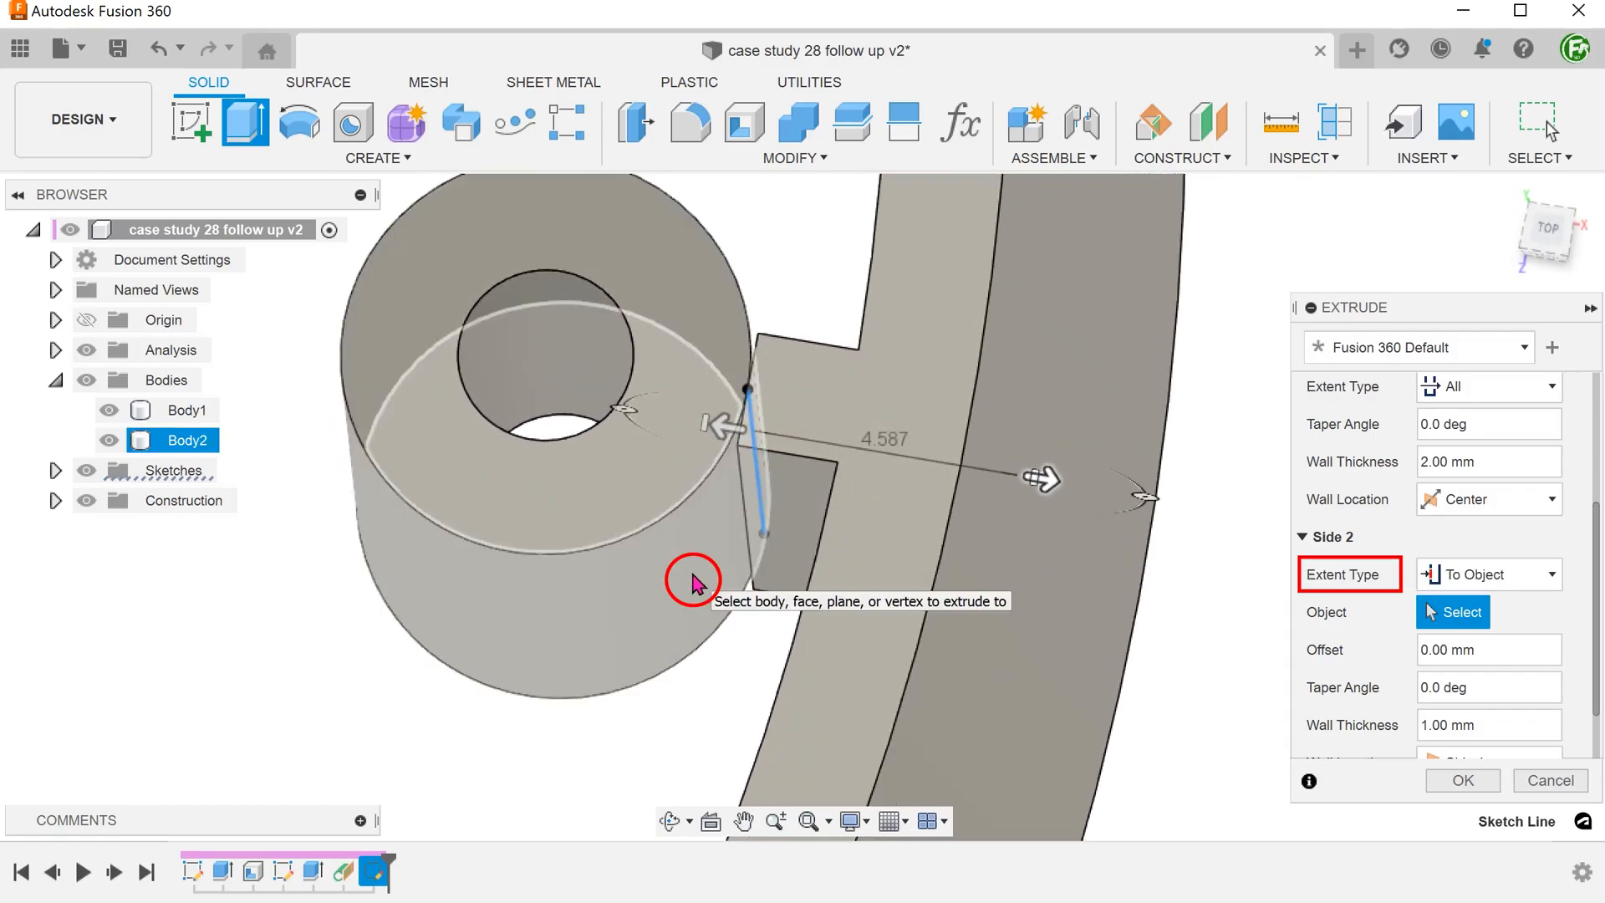
left_click(687, 583)
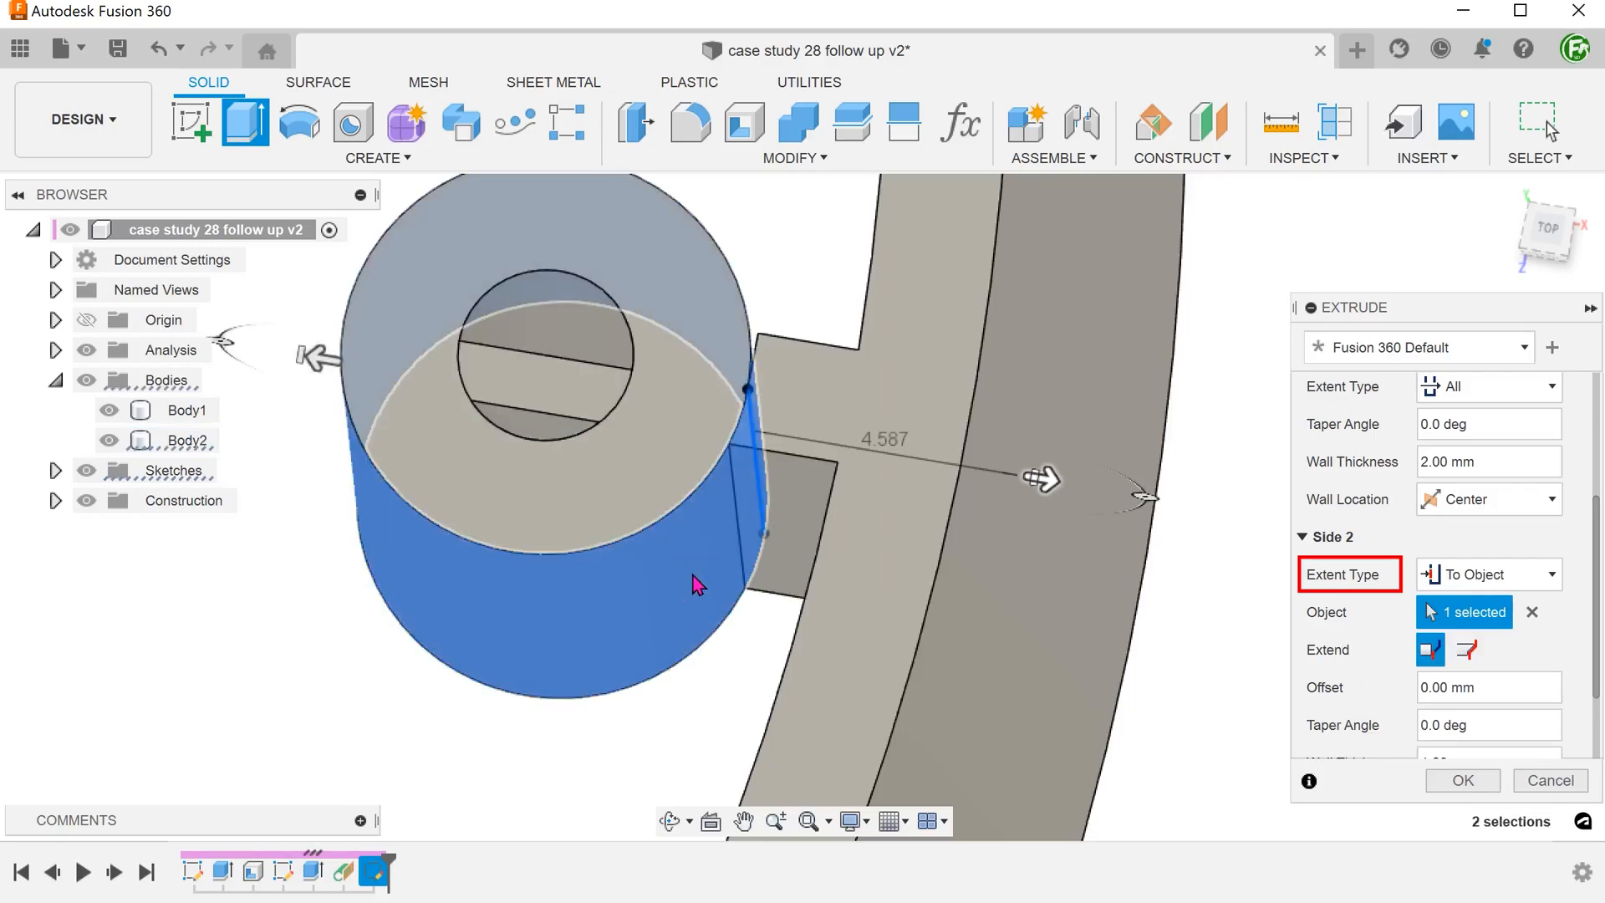
mouse_move(1142, 682)
type("2")
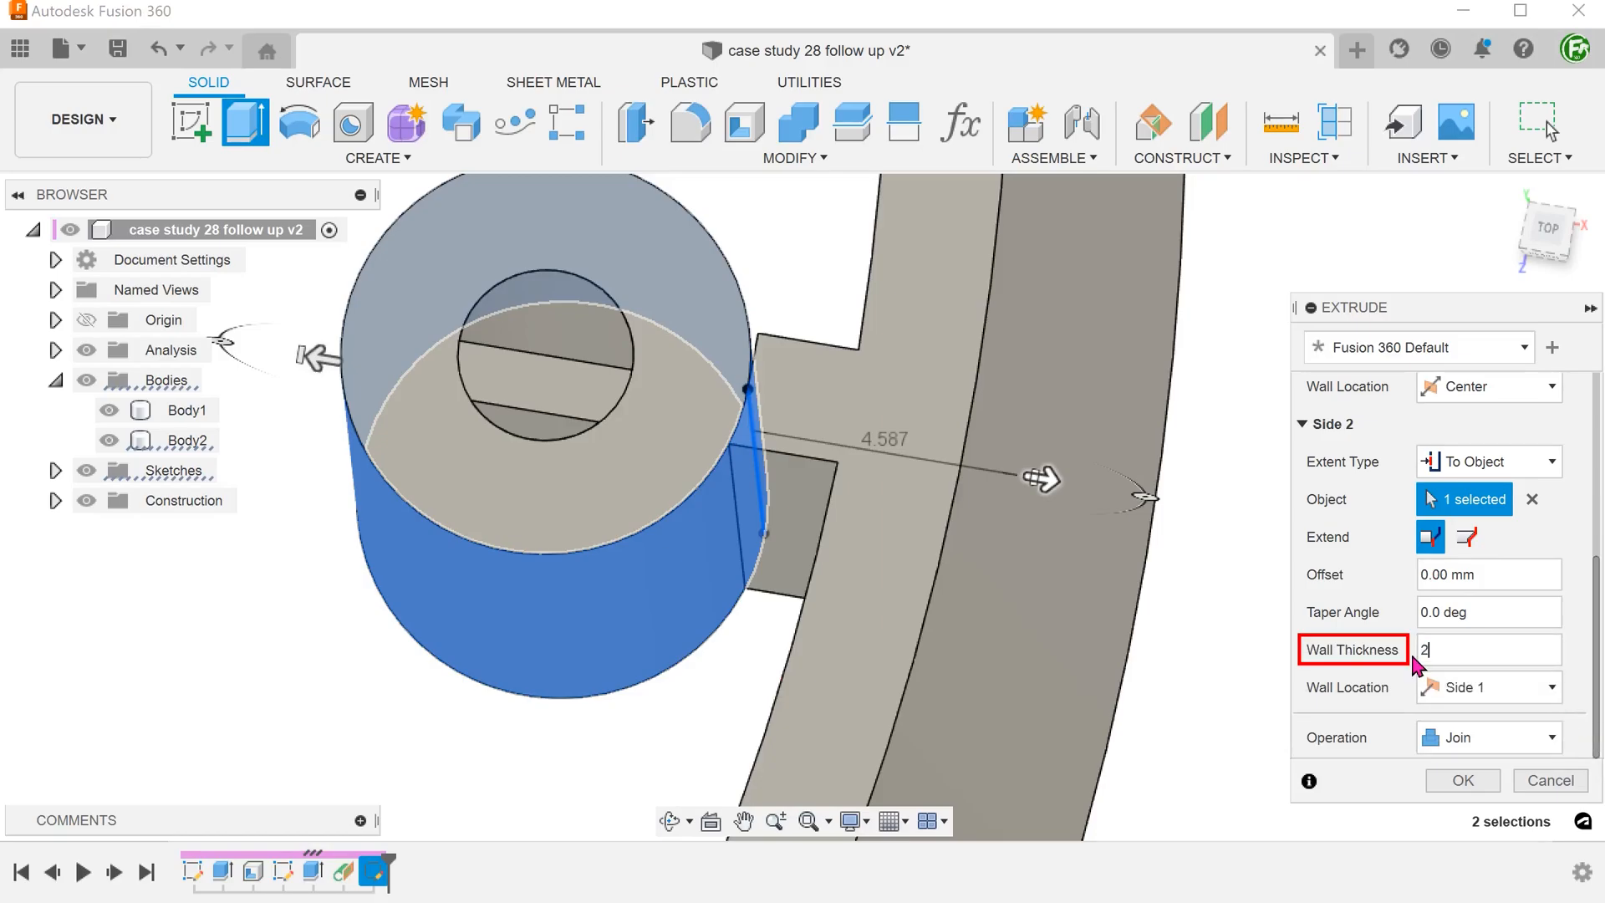
left_click(1488, 687)
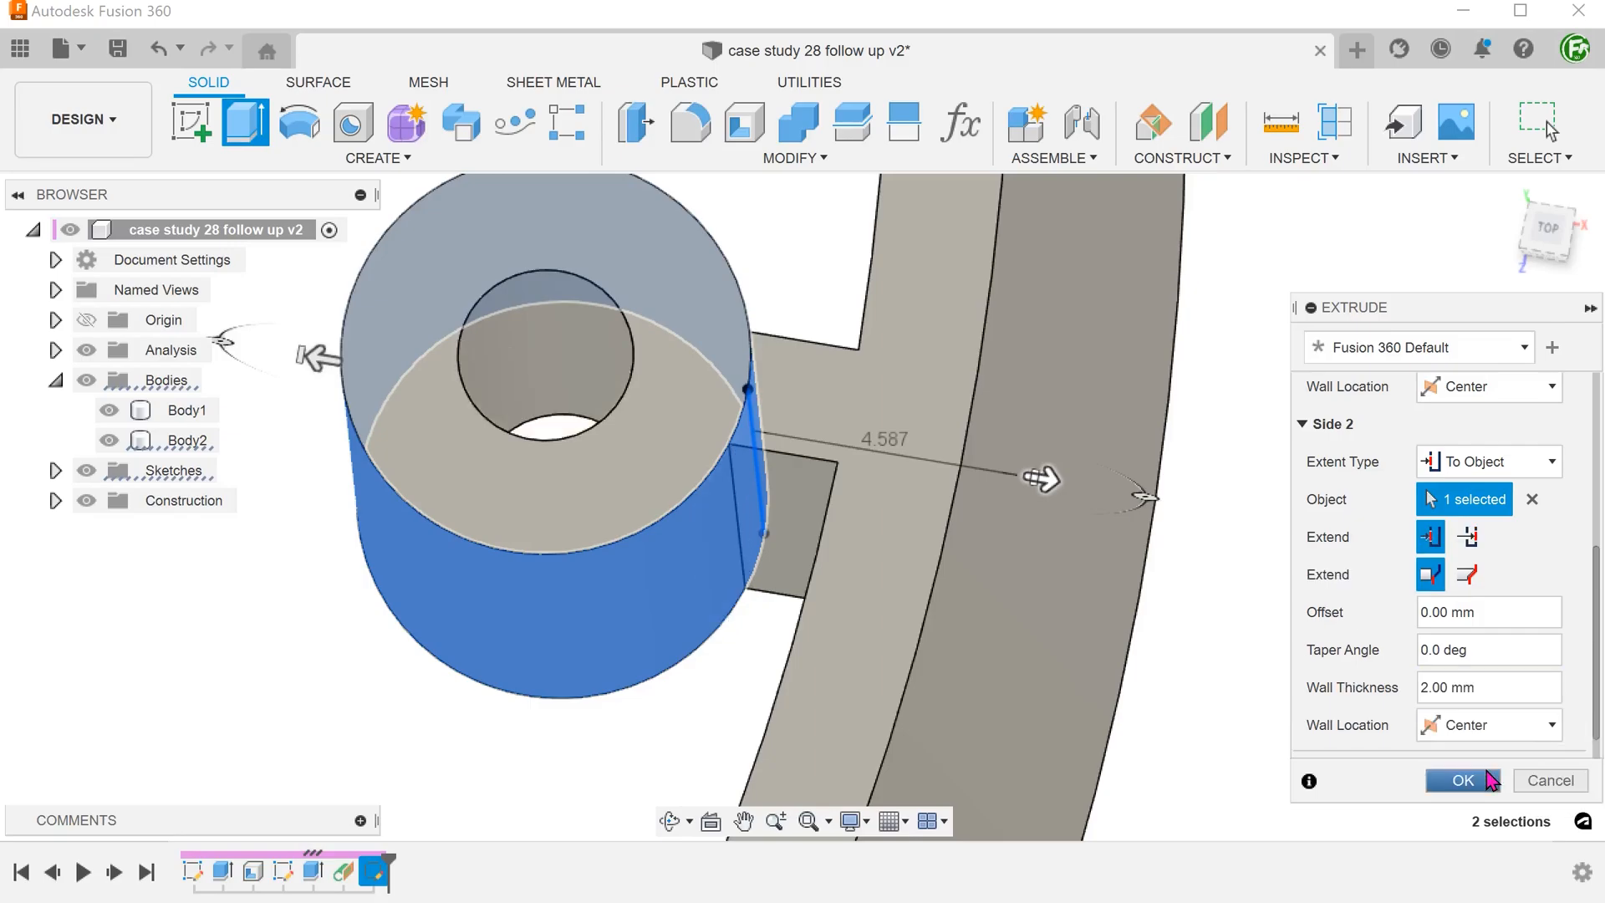
mouse_move(1522, 582)
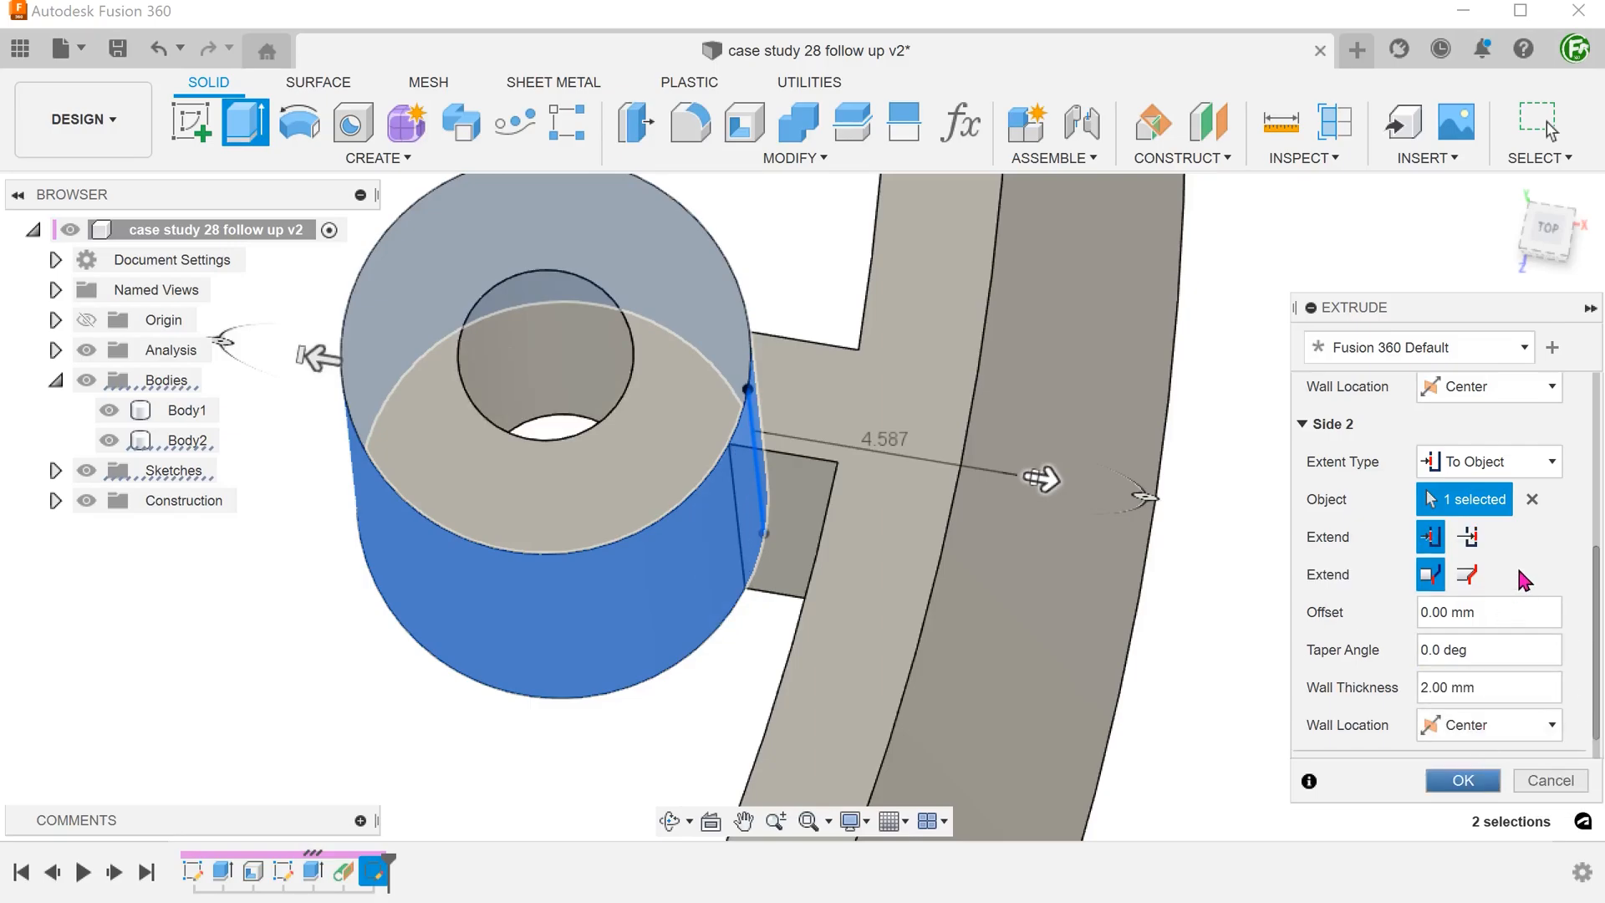
mouse_move(1428, 539)
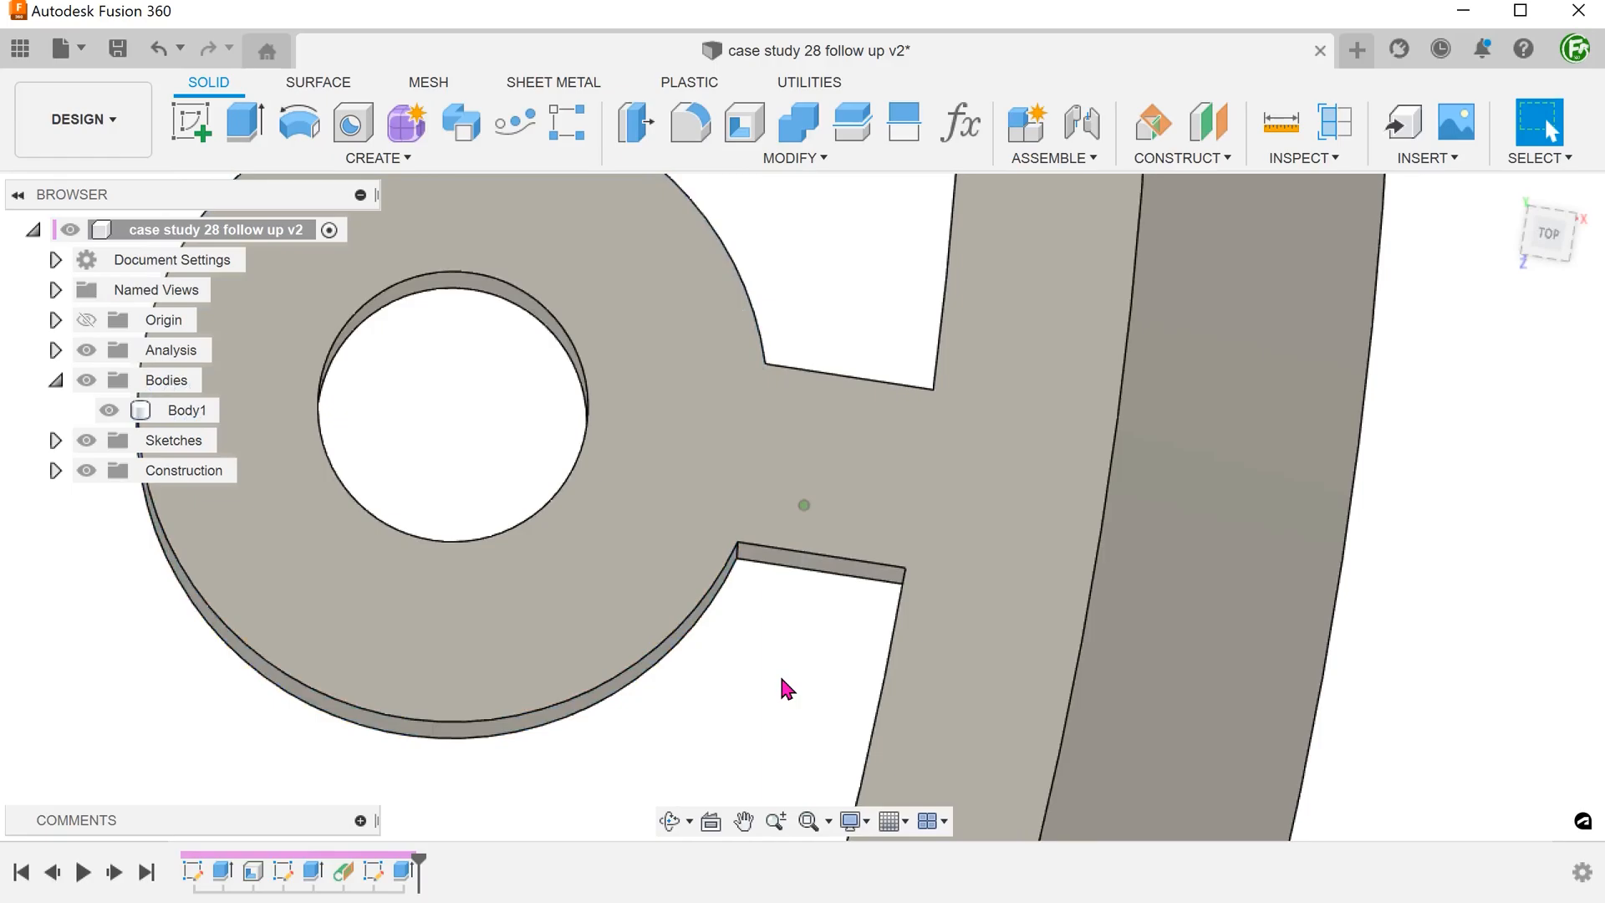
left_click(172, 411)
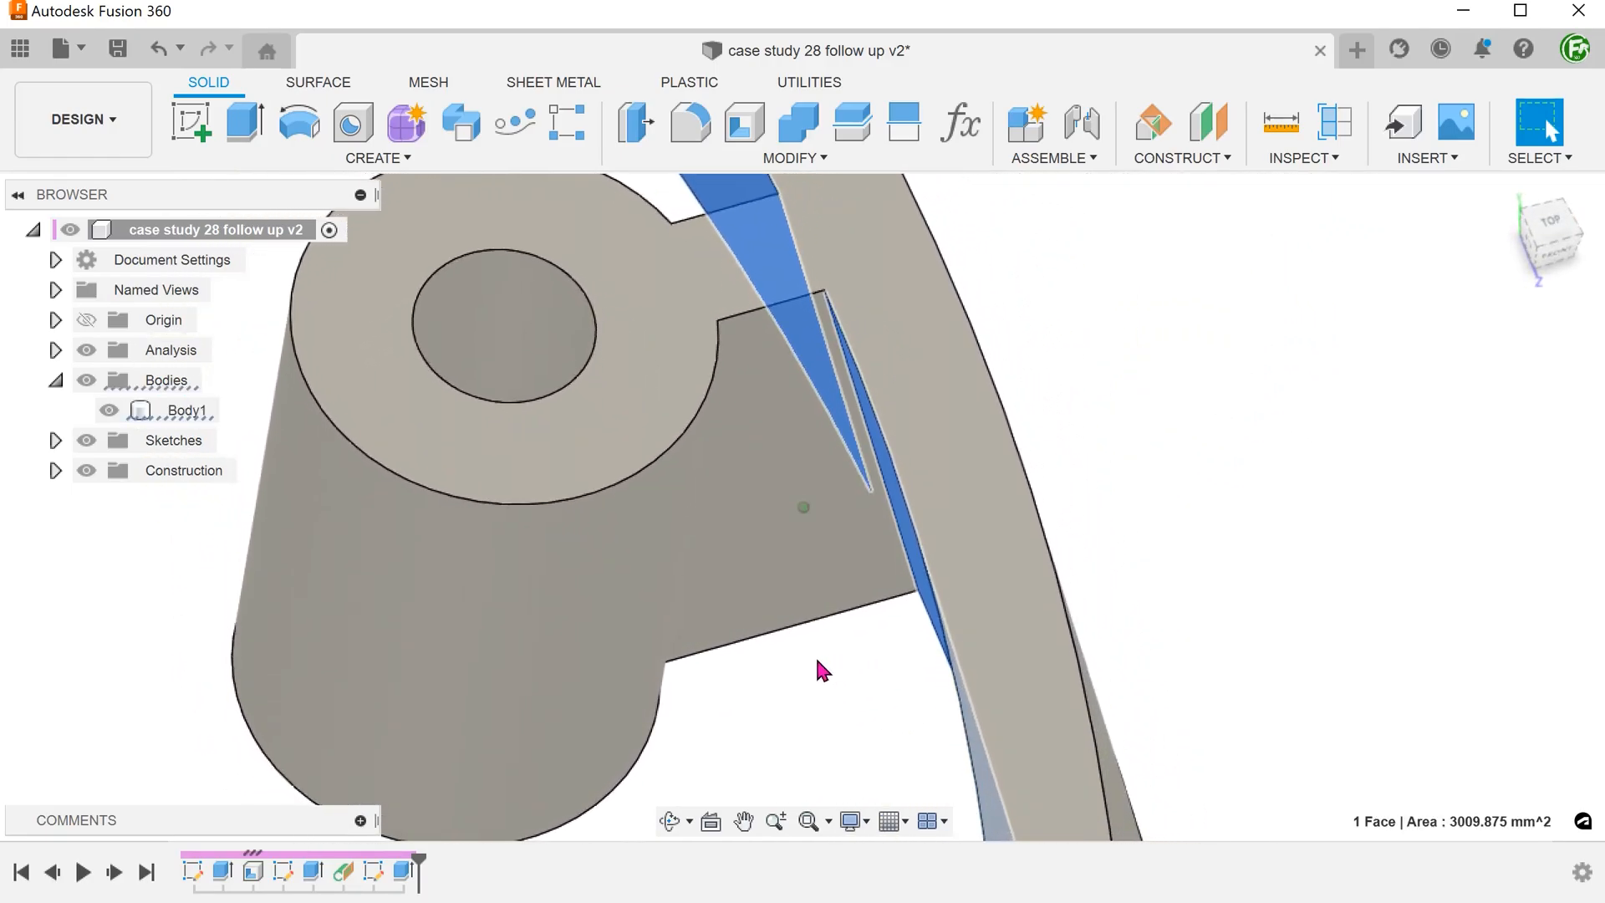
left_click_drag(819, 665, 1214, 512)
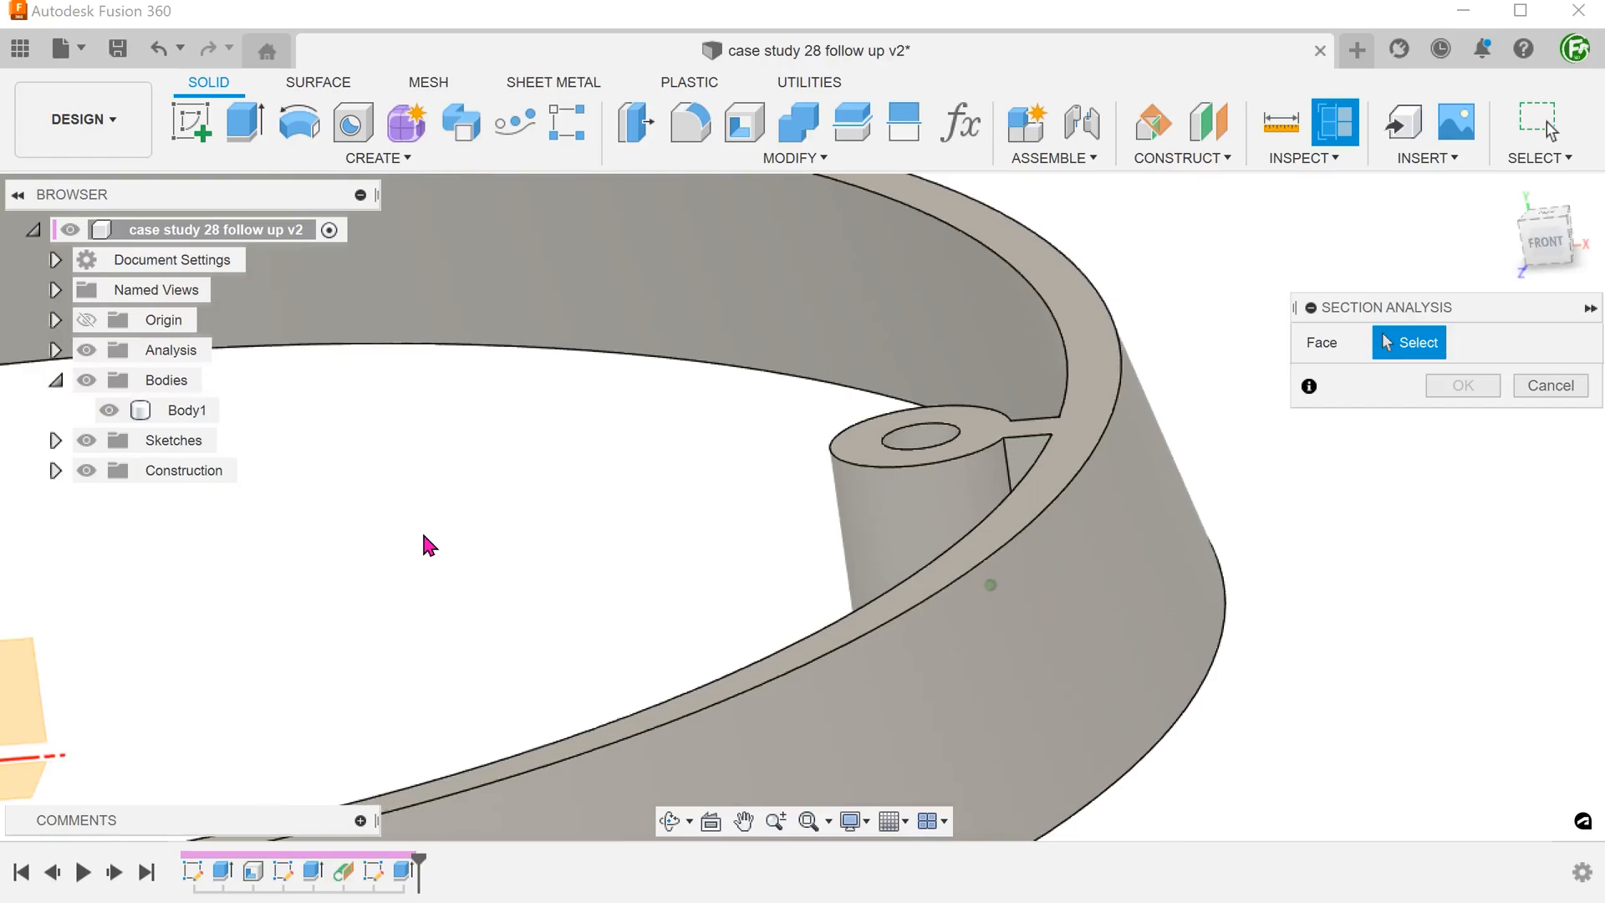
left_click(992, 587)
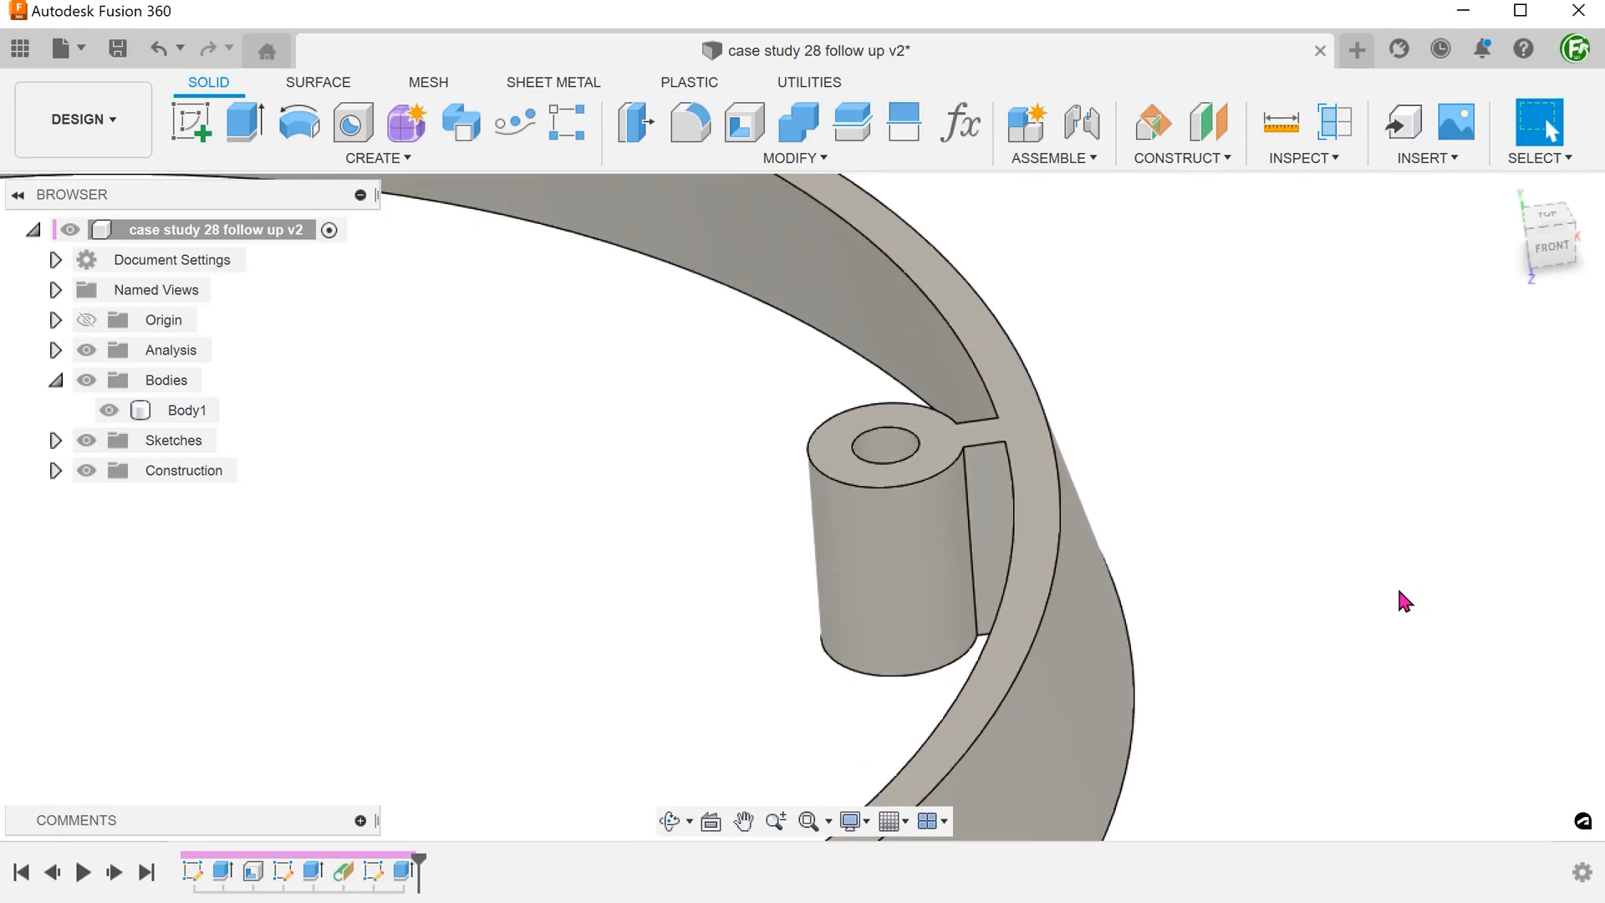
mouse_move(1388, 581)
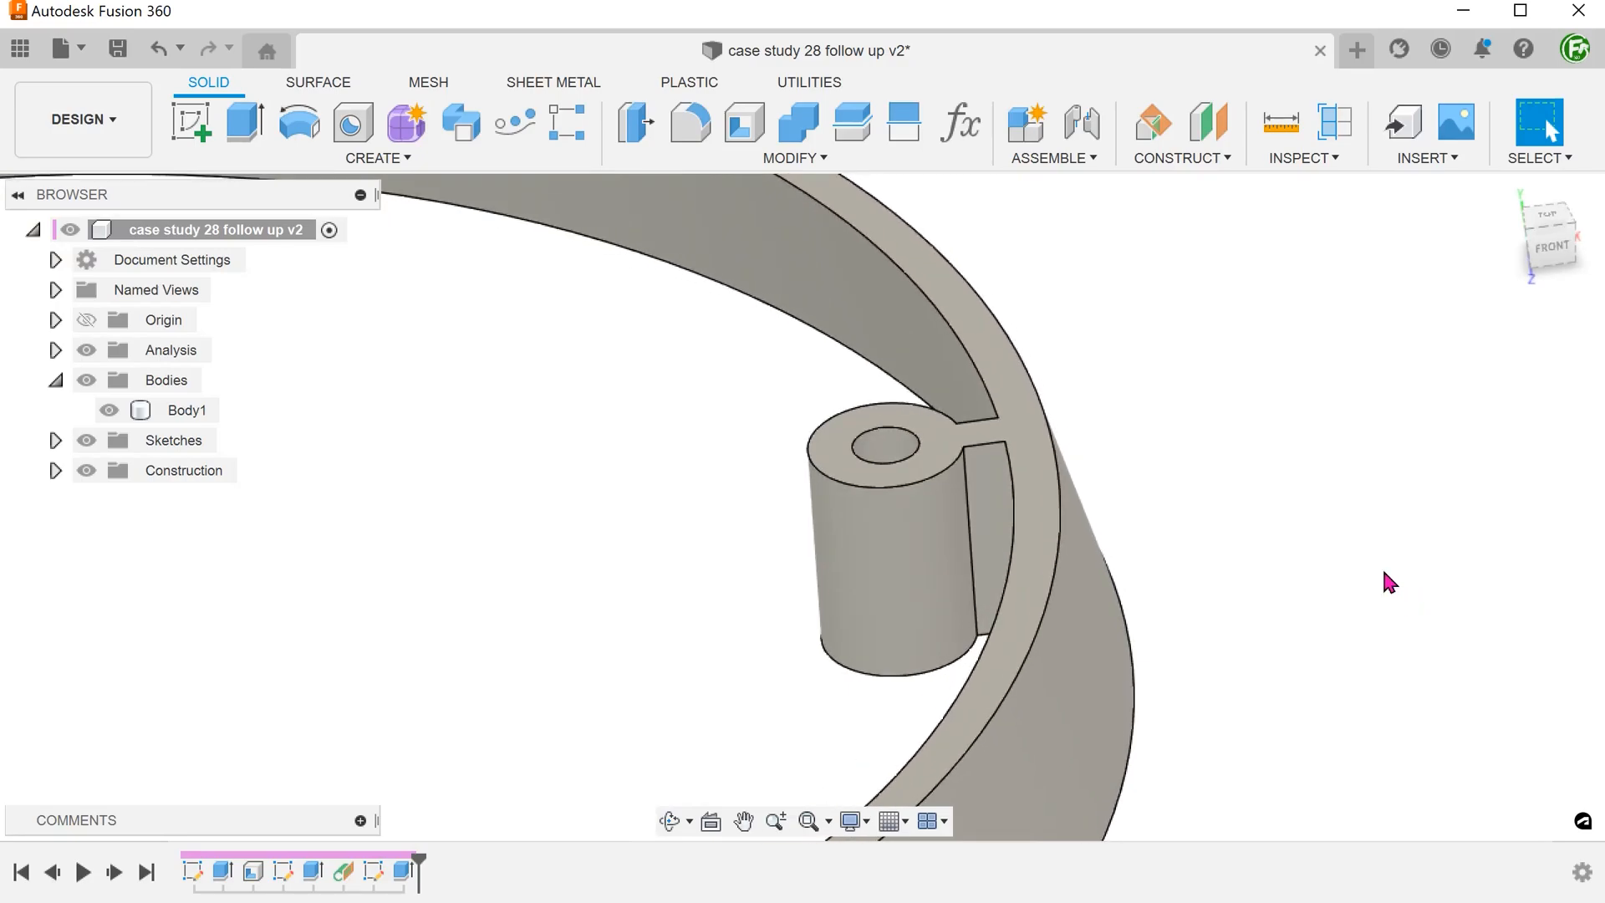